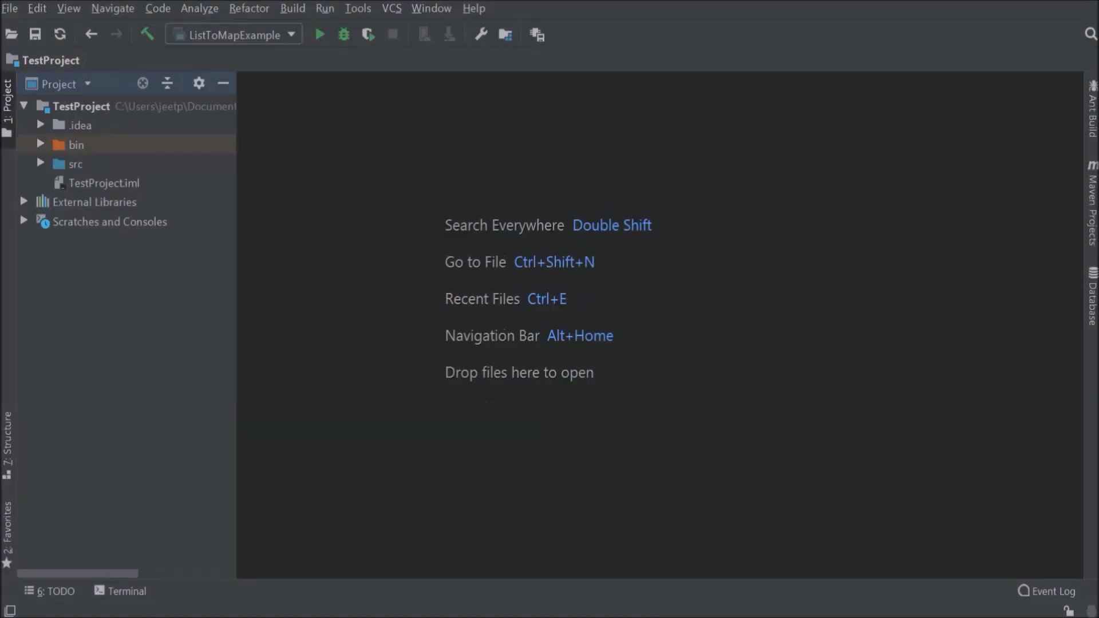
# - Create a new Java class JodaDateAPIExample in the com.test package
pyautogui.click(41, 164)
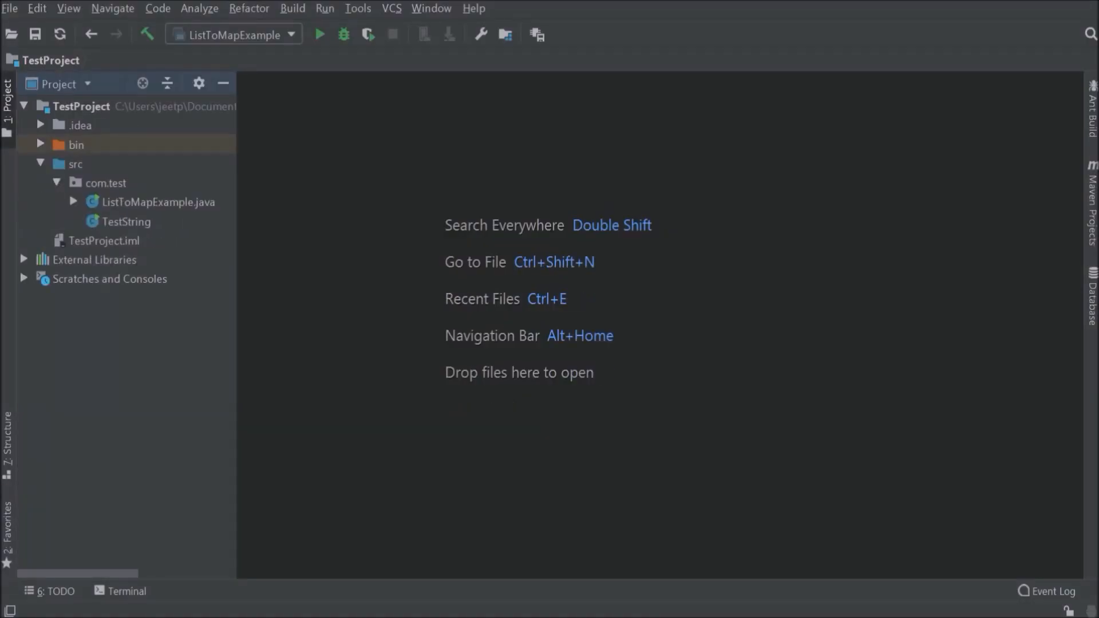
pyautogui.rightClick(106, 183)
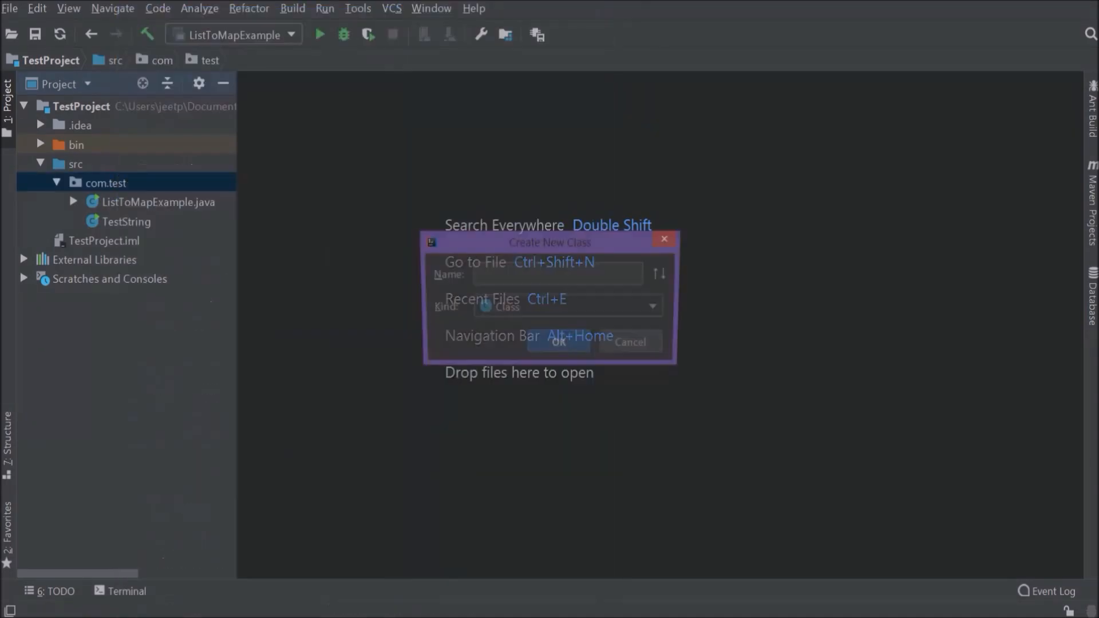
pyautogui.write('JodaDate')
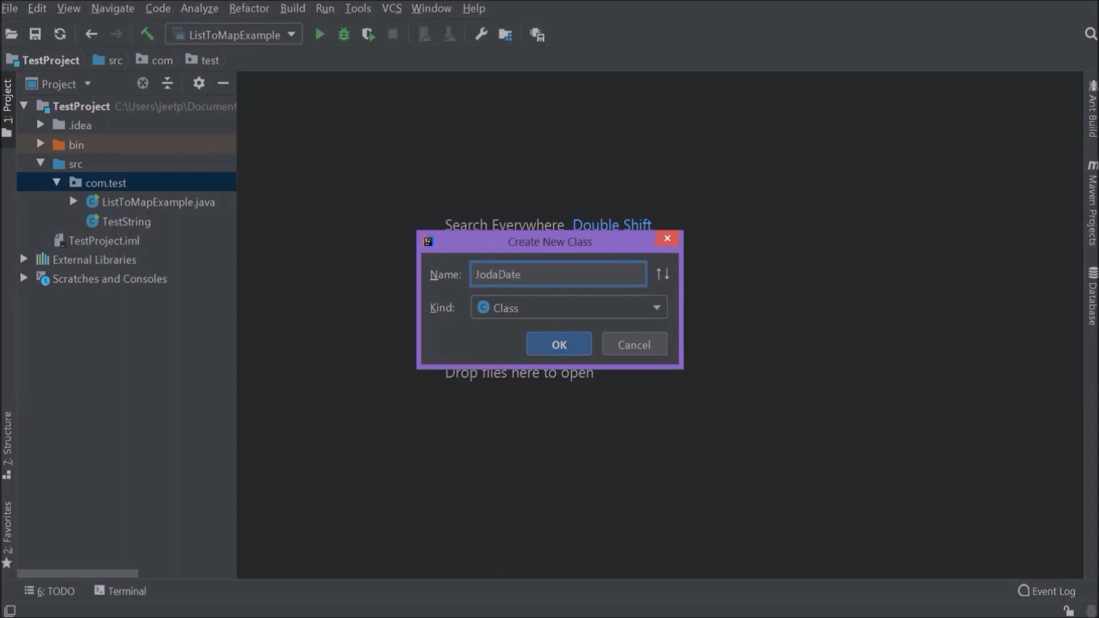
pyautogui.write('APIExample')
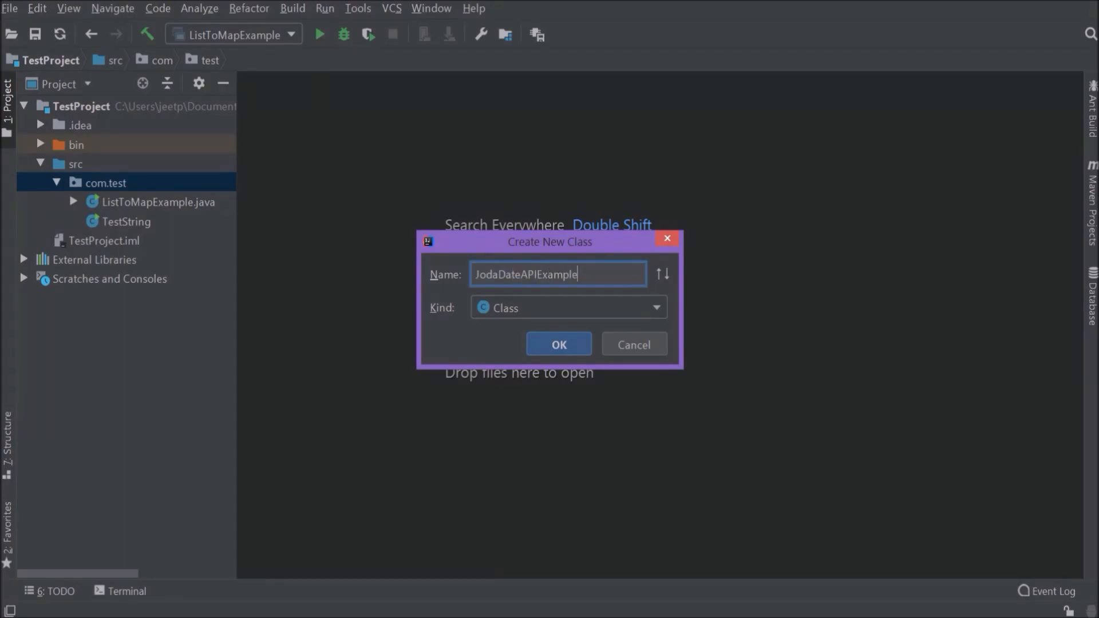
pyautogui.click(557, 344)
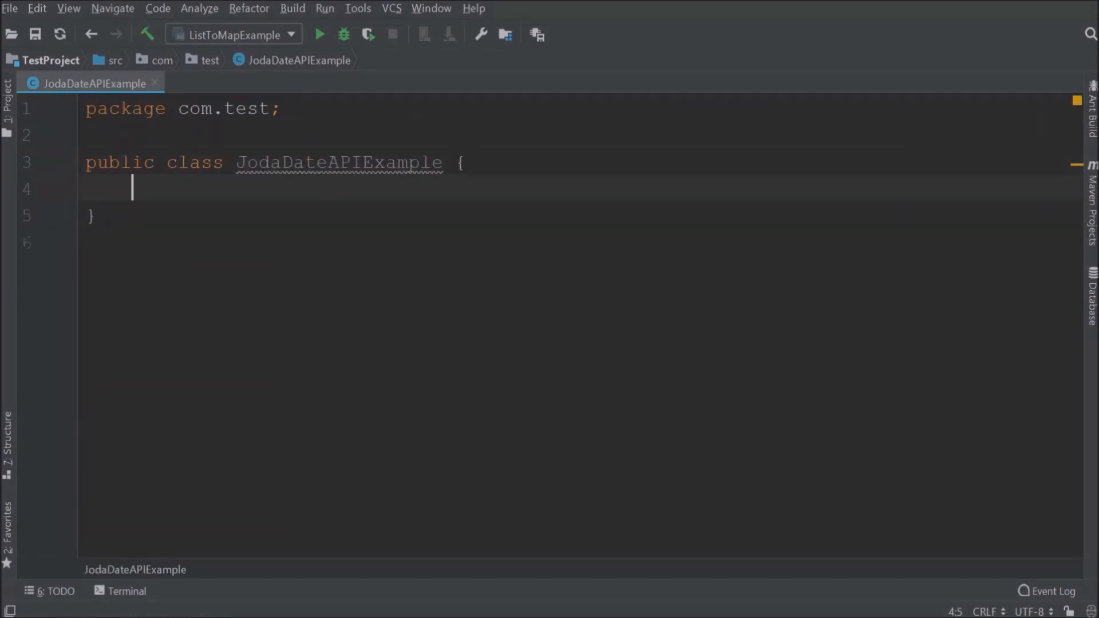
# - Run the main method that prints "Joda Date API" and hide the Run panel
pyautogui.click(49, 185)
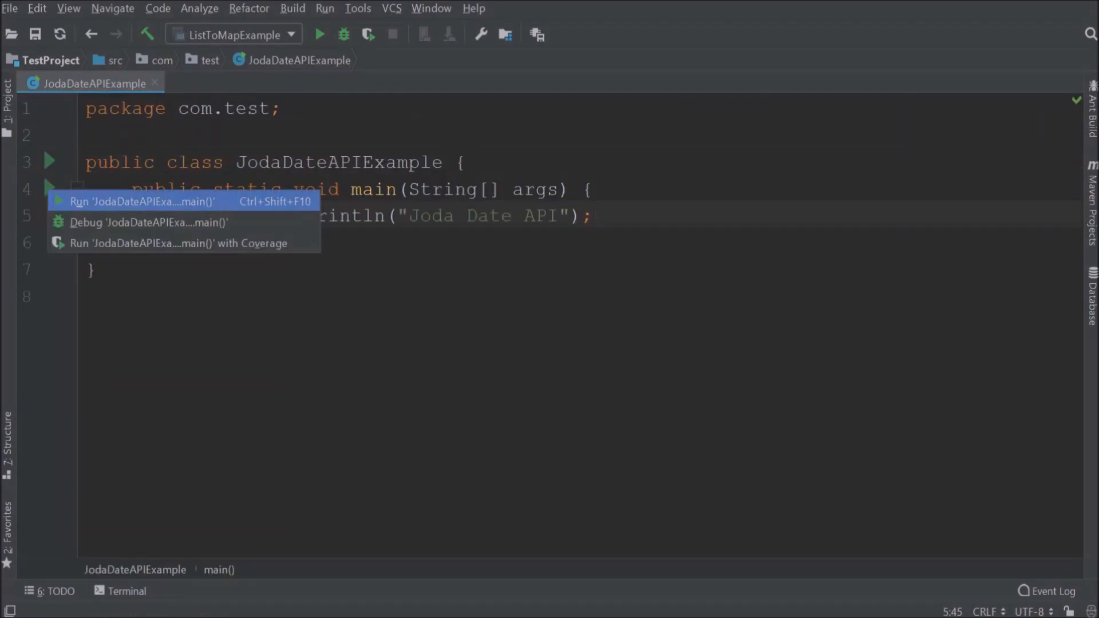
pyautogui.click(140, 201)
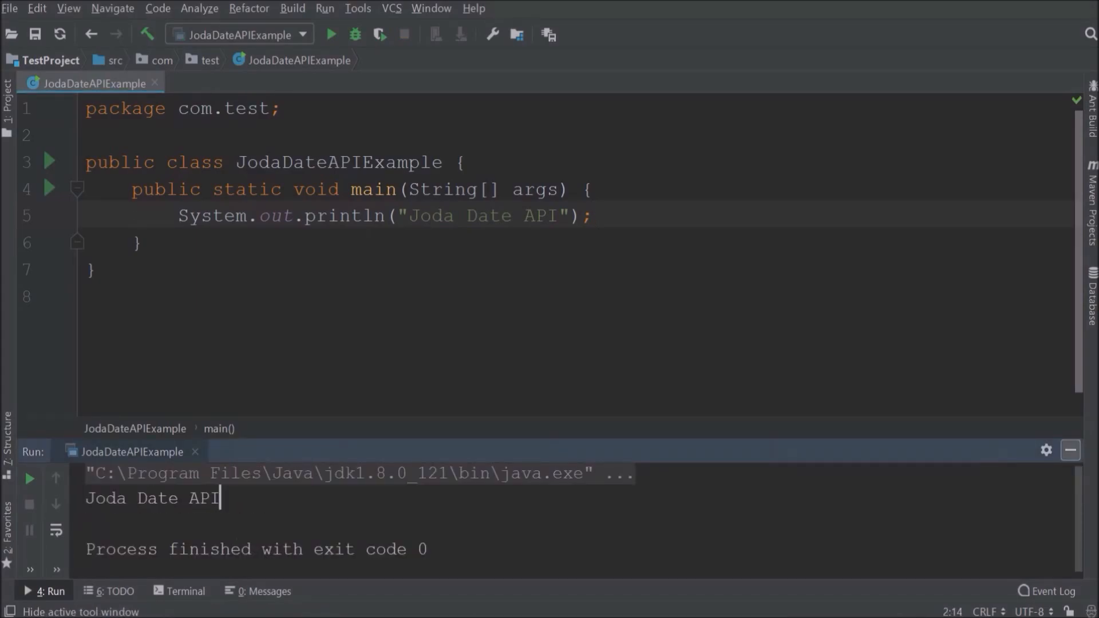
pyautogui.click(1069, 450)
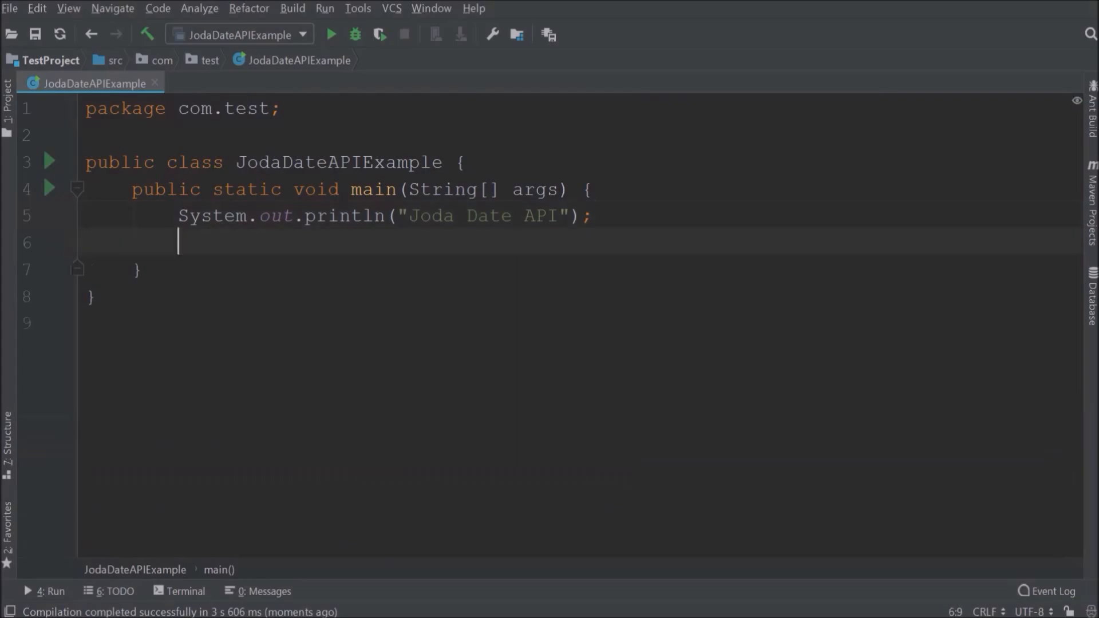
# - Store LocalDate.now() in date, print "Date - " + date and run to get 2020-04-06
pyautogui.write('Lo')
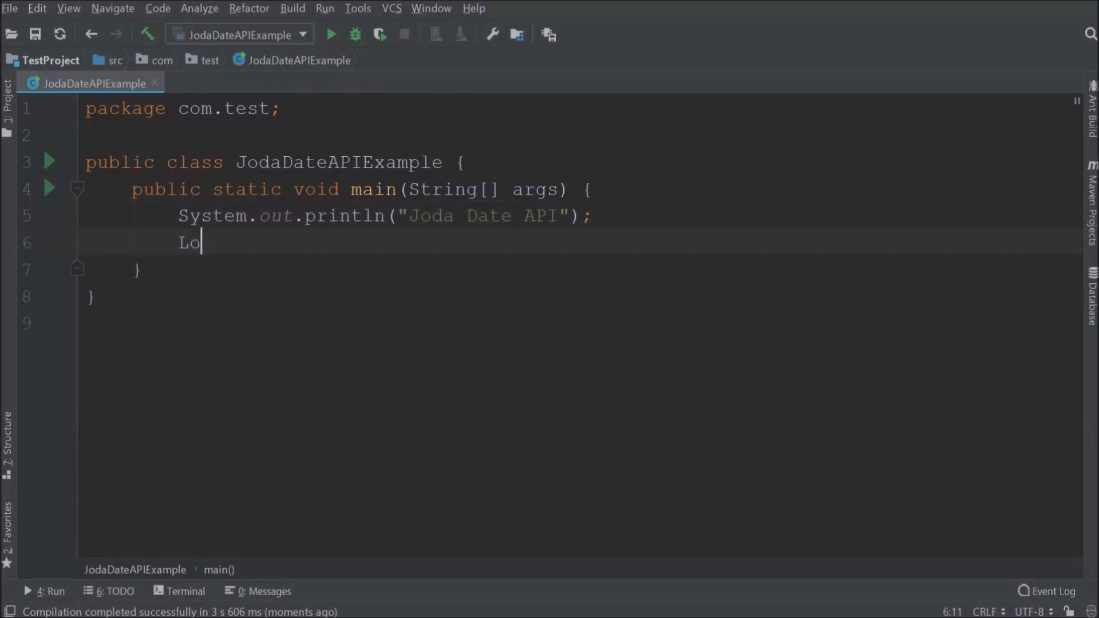
pyautogui.write('calDa')
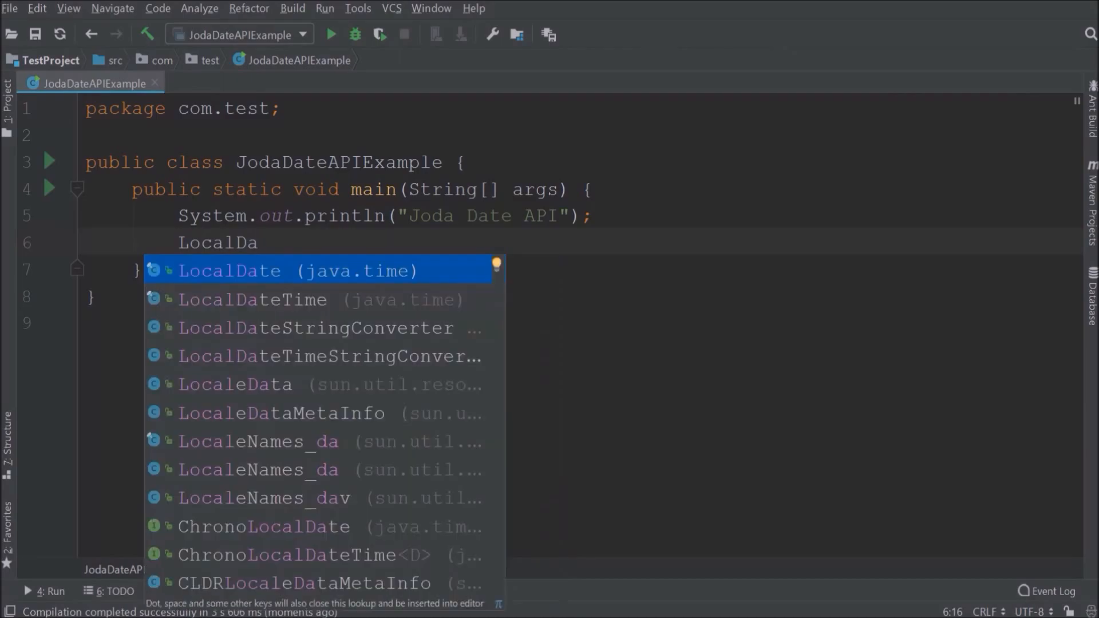
pyautogui.click(229, 270)
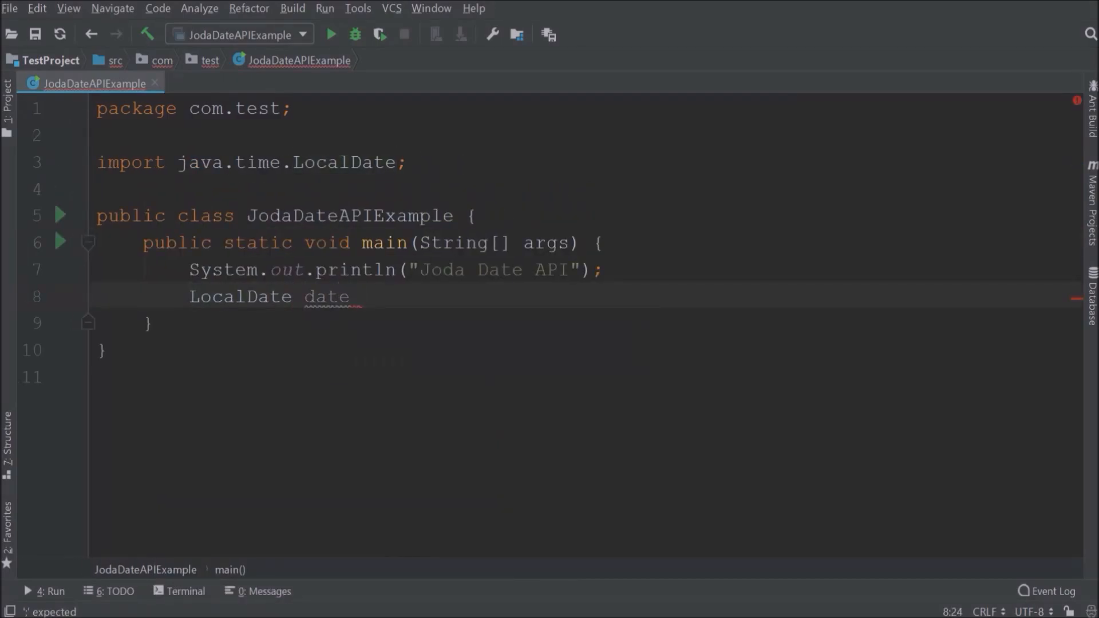
pyautogui.write('= LocalDate')
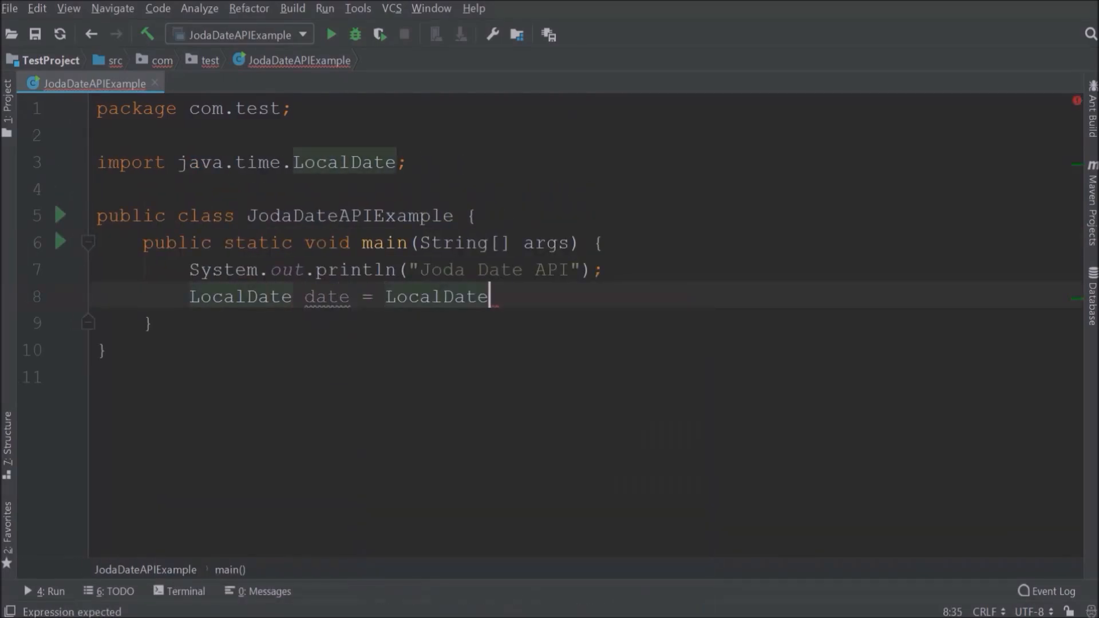
pyautogui.write('.now()')
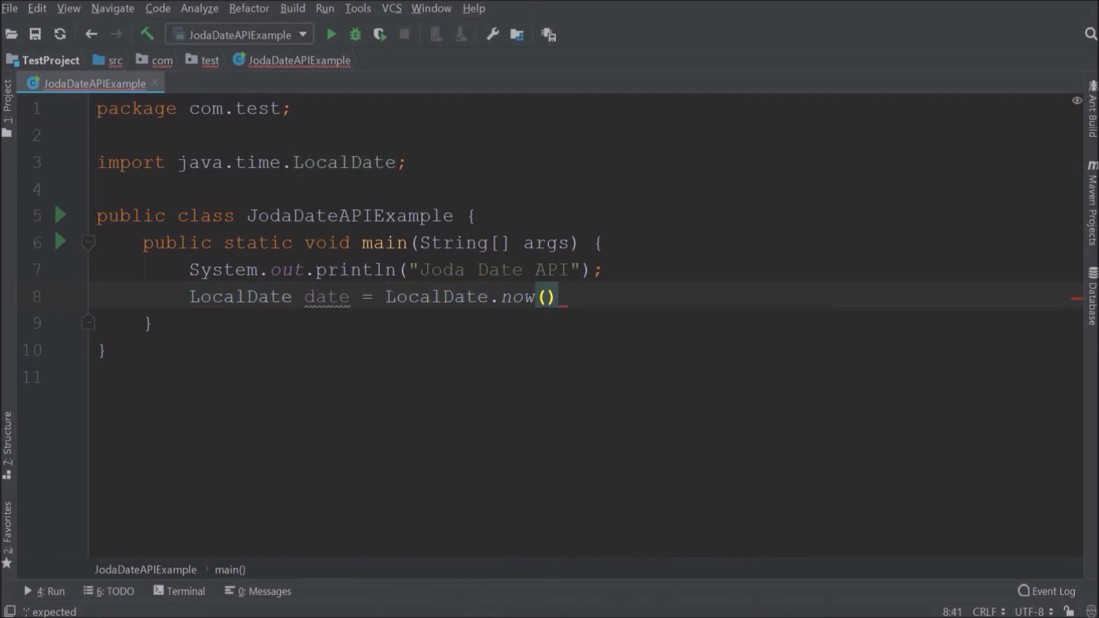
pyautogui.write('System.out.println("D");')
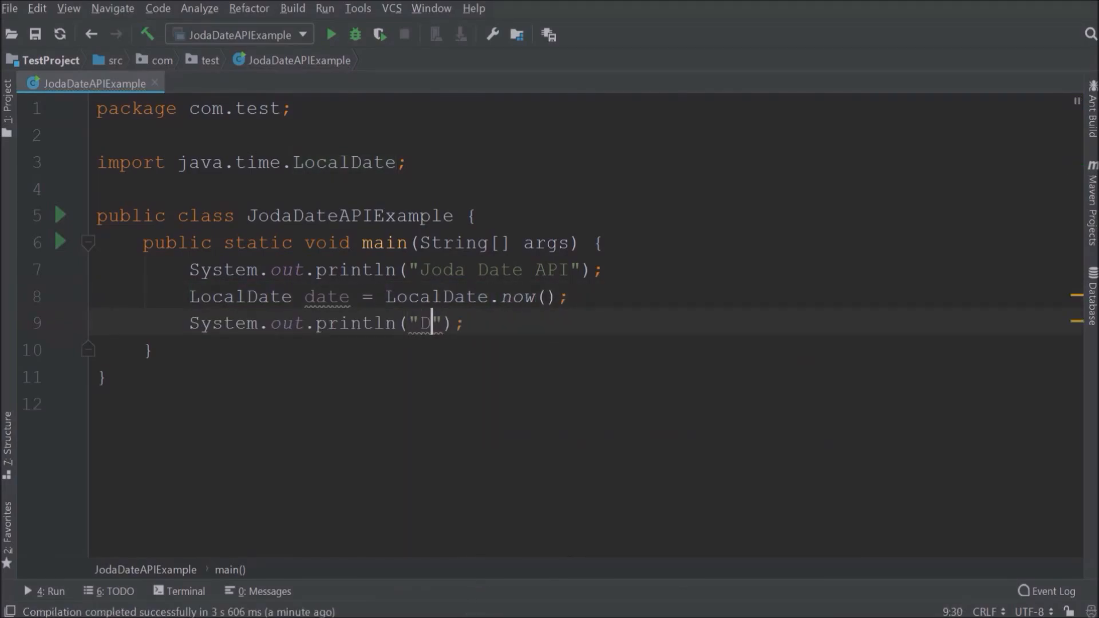
pyautogui.write('ate - "+ date')
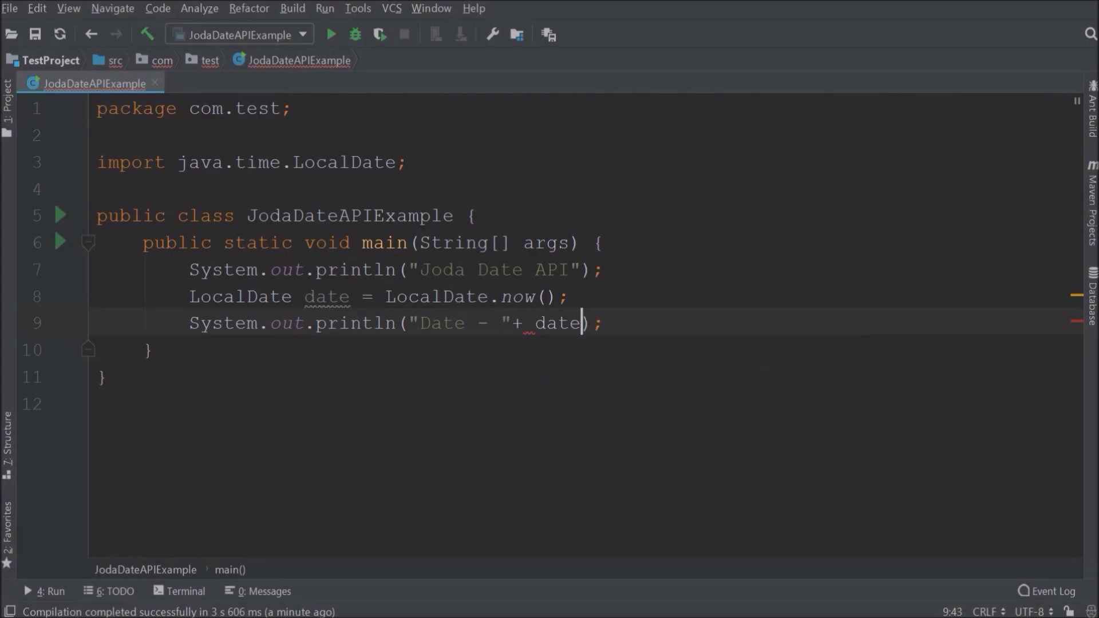
pyautogui.click(330, 33)
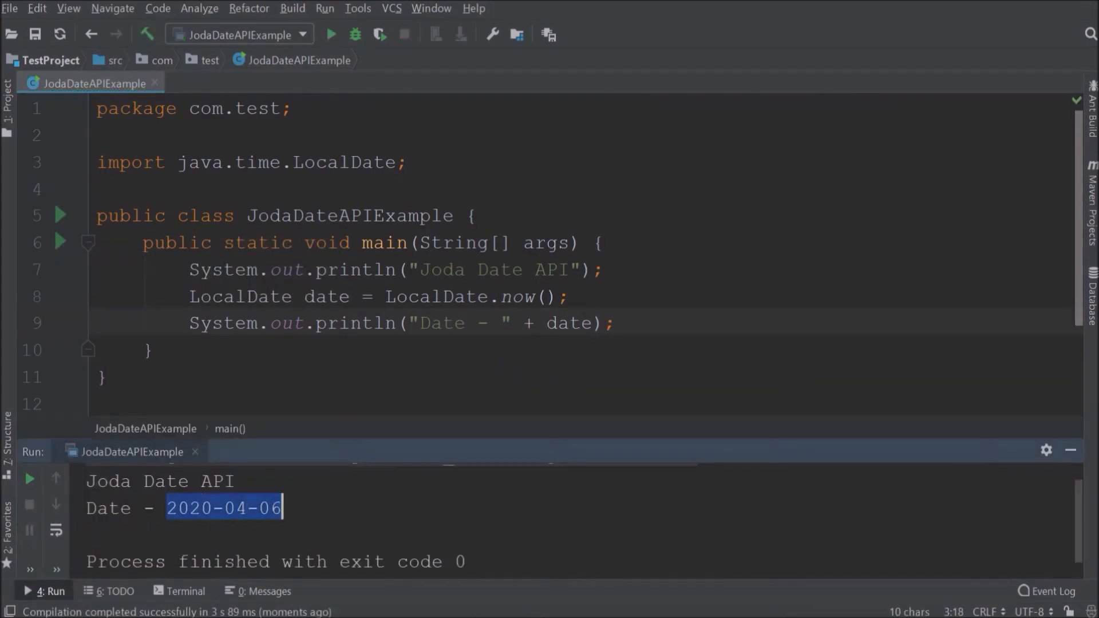
# - Print date.getDayOfWeek(), getDayOfMonth() and getDayOfYear() and run, showing MONDAY, 6 and 97
pyautogui.scroll(-3)
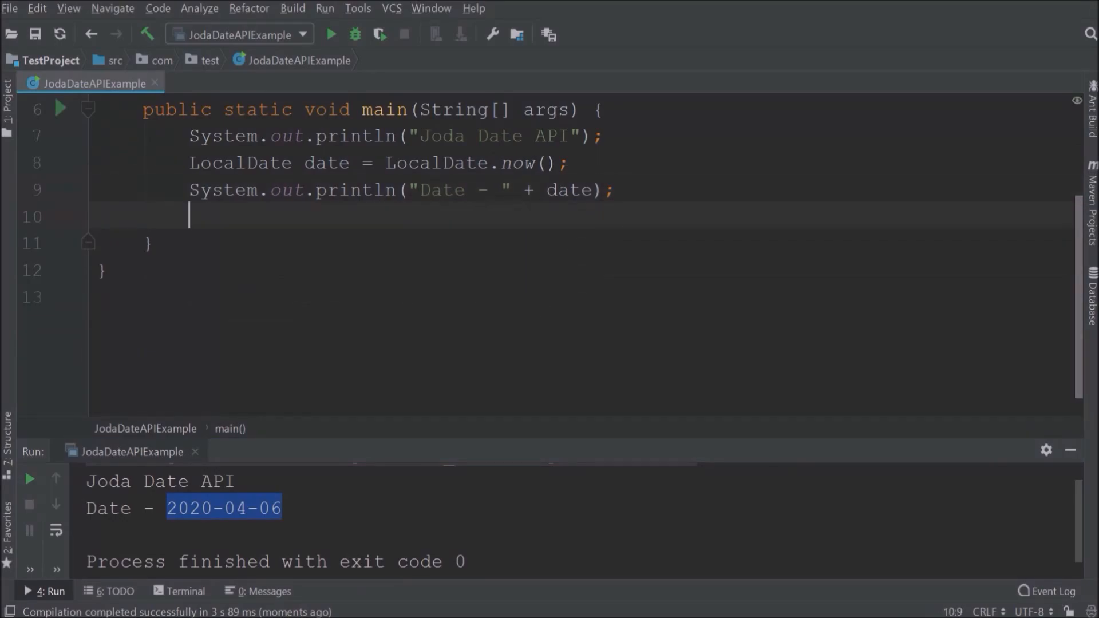
pyautogui.write('System.out.println("Date - " + date);')
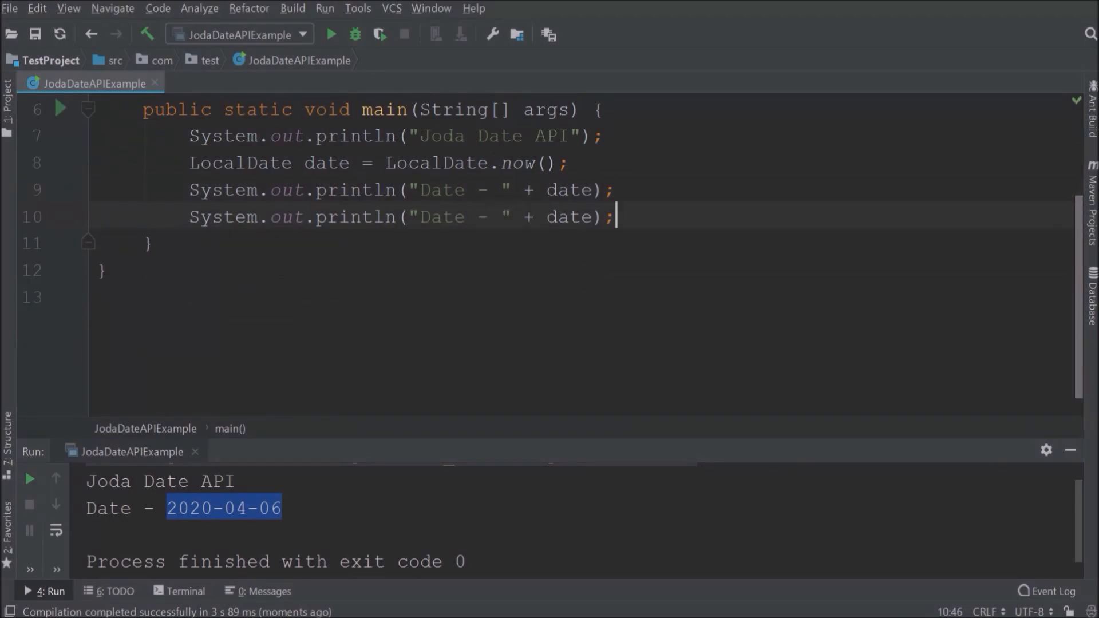
pyautogui.write('.')
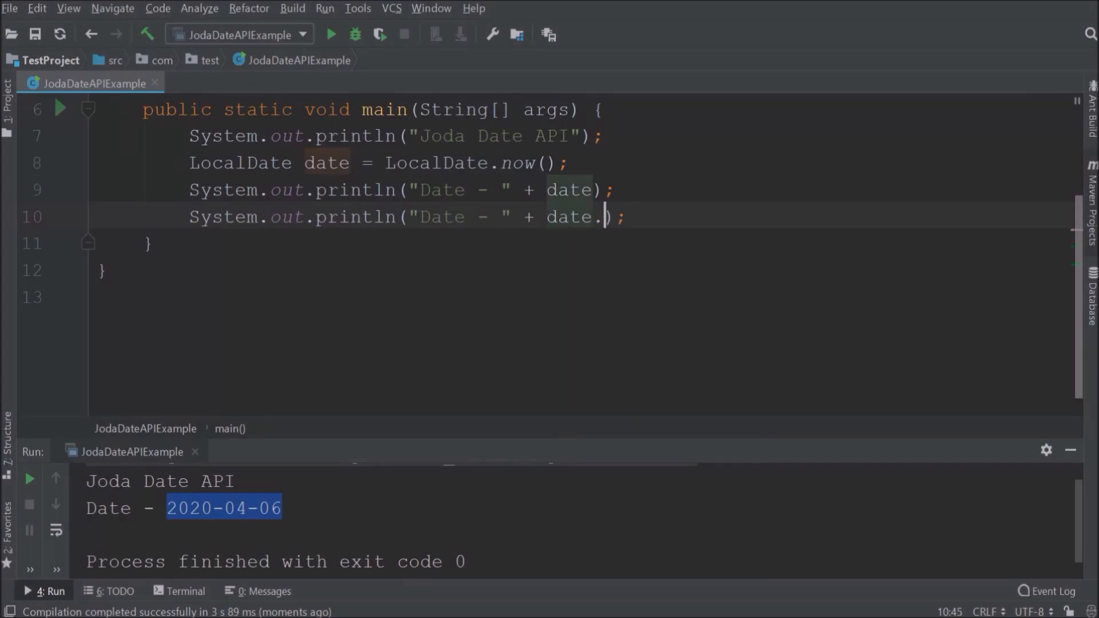
pyautogui.write('getDayOfWeek()')
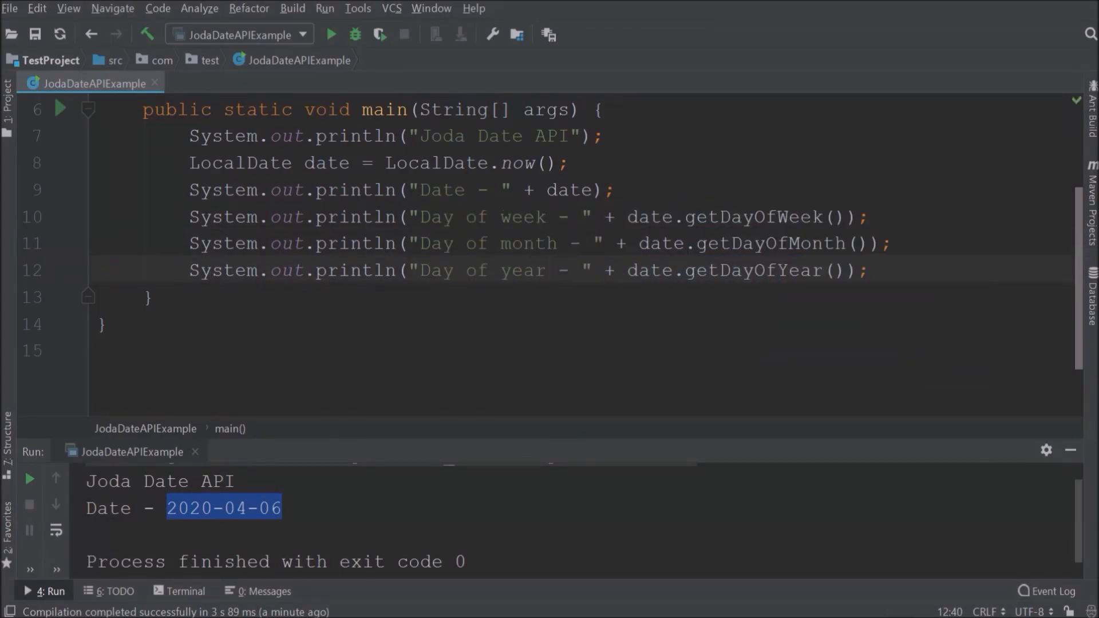
pyautogui.click(329, 33)
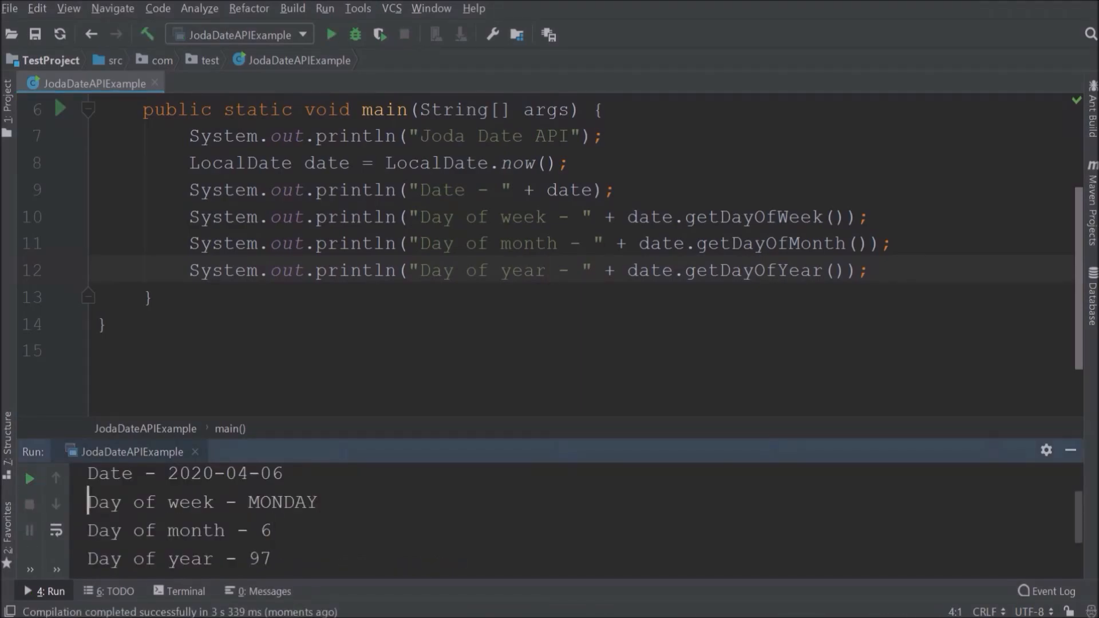
pyautogui.moveTo(88, 501); pyautogui.dragTo(273, 559)
pyautogui.write('System.out.println(date.);')
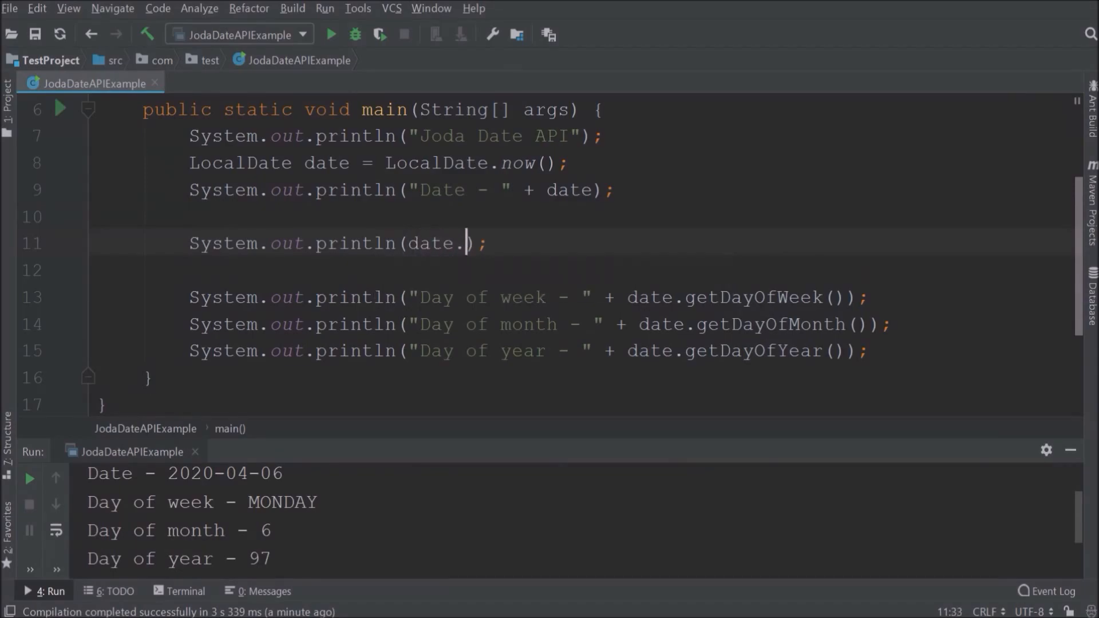
# - Print date.getMonth(), getMonthValue() and getYear(), giving APRIL, 4 and 2020
pyautogui.write('getMonth()')
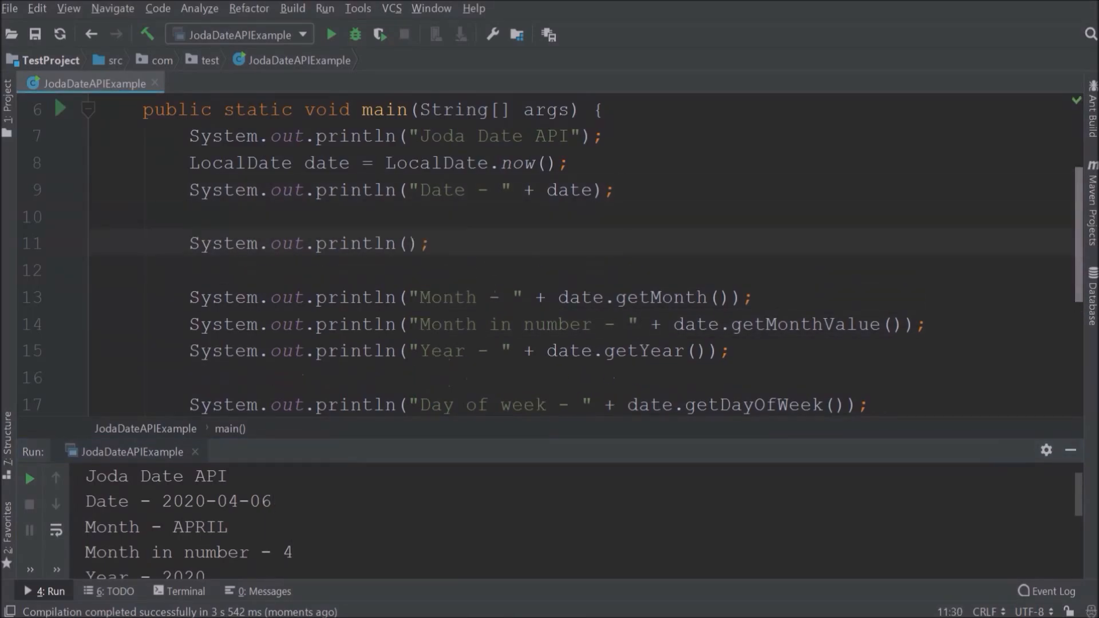
# - Print "Chronology - " + date.getChronology() and the era, giving ISO and CE
pyautogui.write('date.')
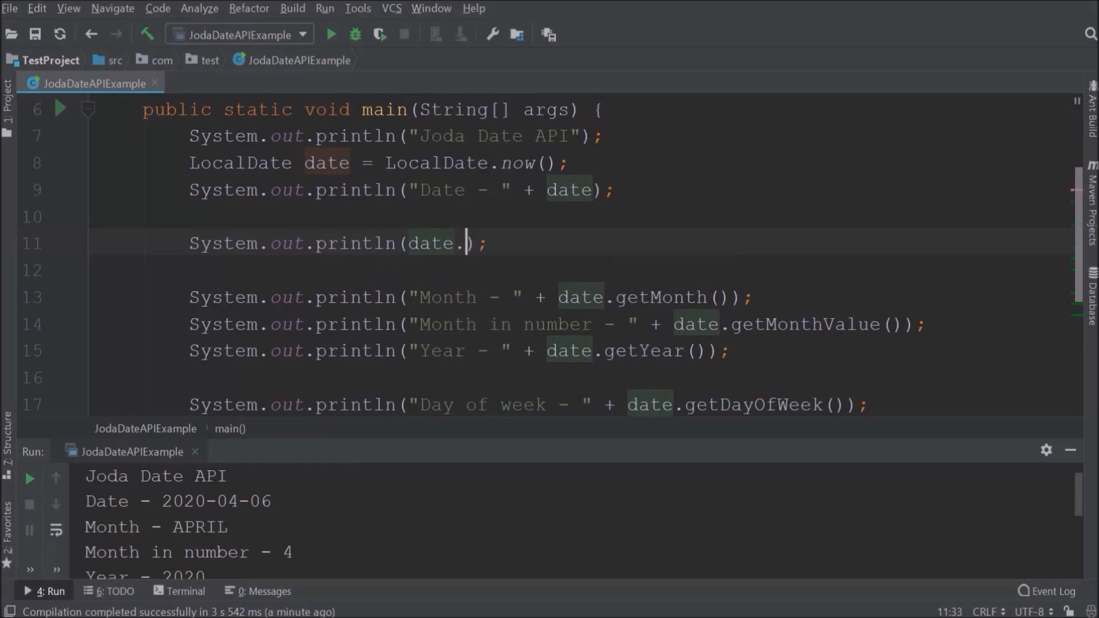
pyautogui.write('"Chronology - " + date.getChronology()')
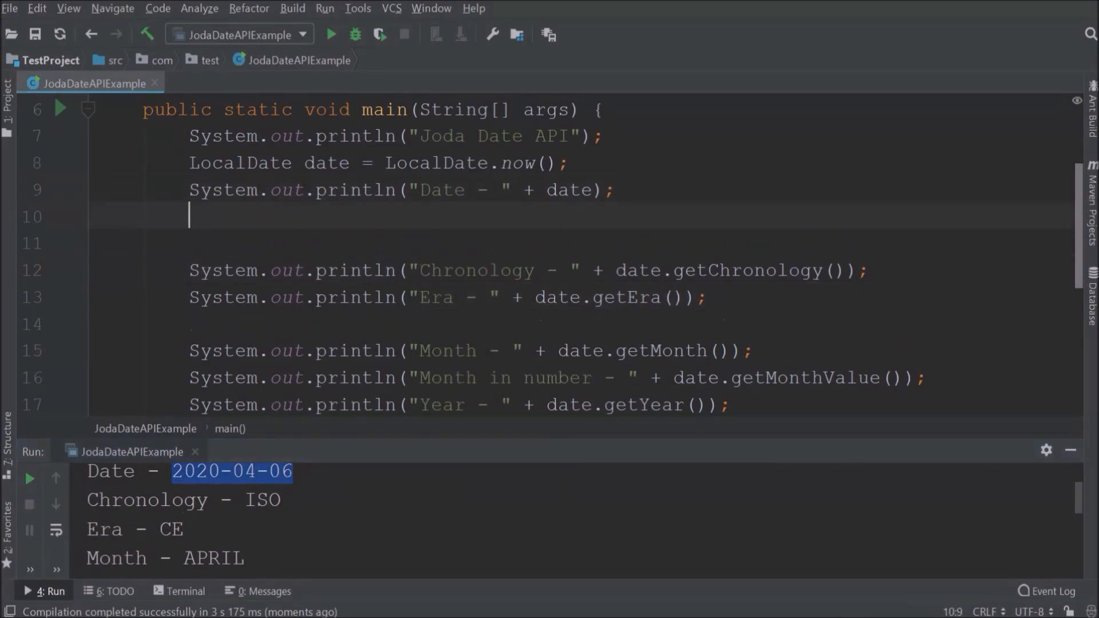
# - Print the date as day-month-year with dashes, giving 6-4-2020 and 6-APRIL-2020
pyautogui.write('System.out.println(dat);')
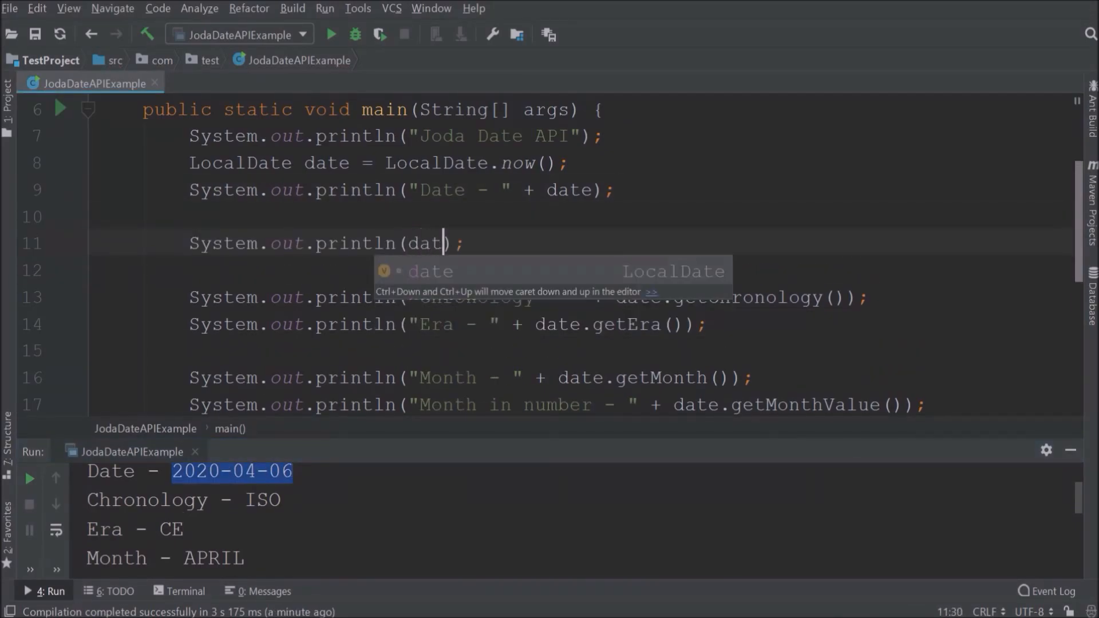
pyautogui.write('e.getDayOfMonth()+"-')
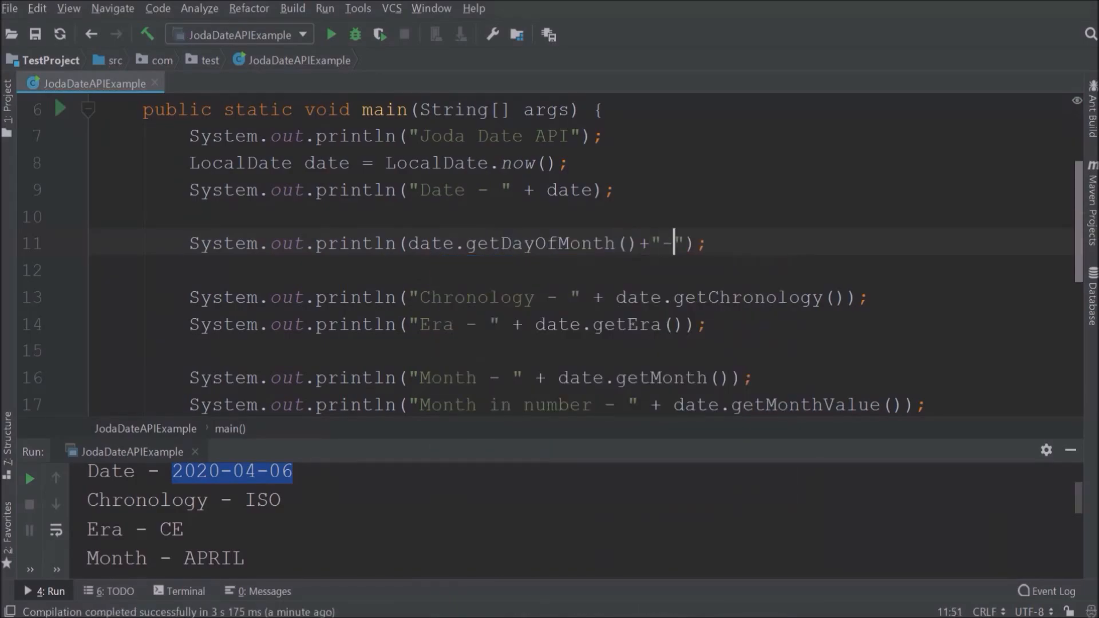
pyautogui.write('+date.getMonth()+')
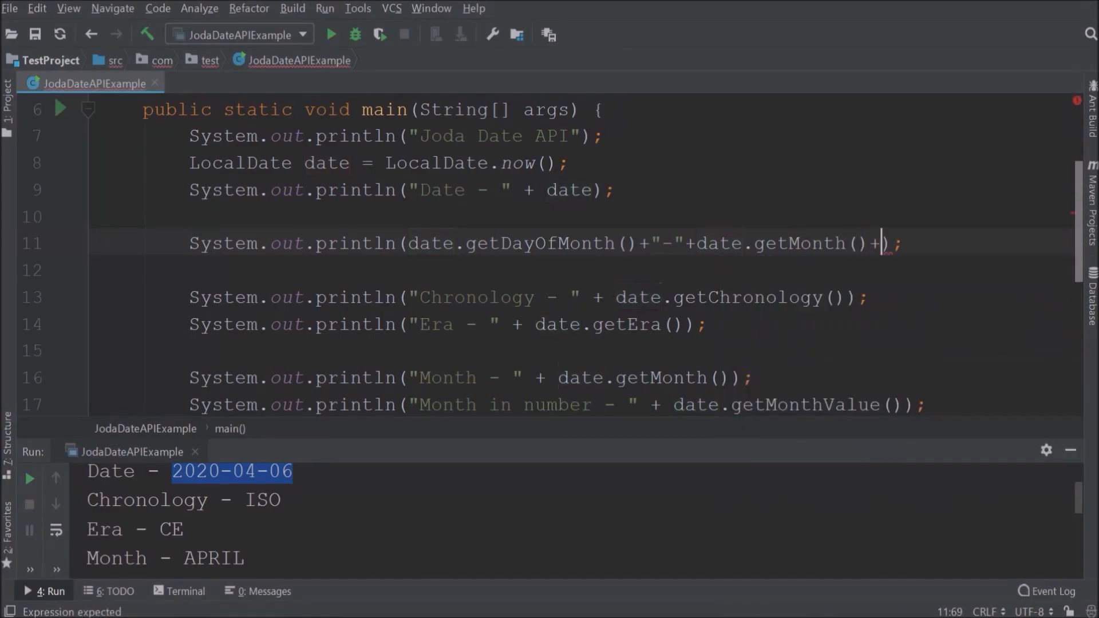
pyautogui.write('"-"+date.getYear(')
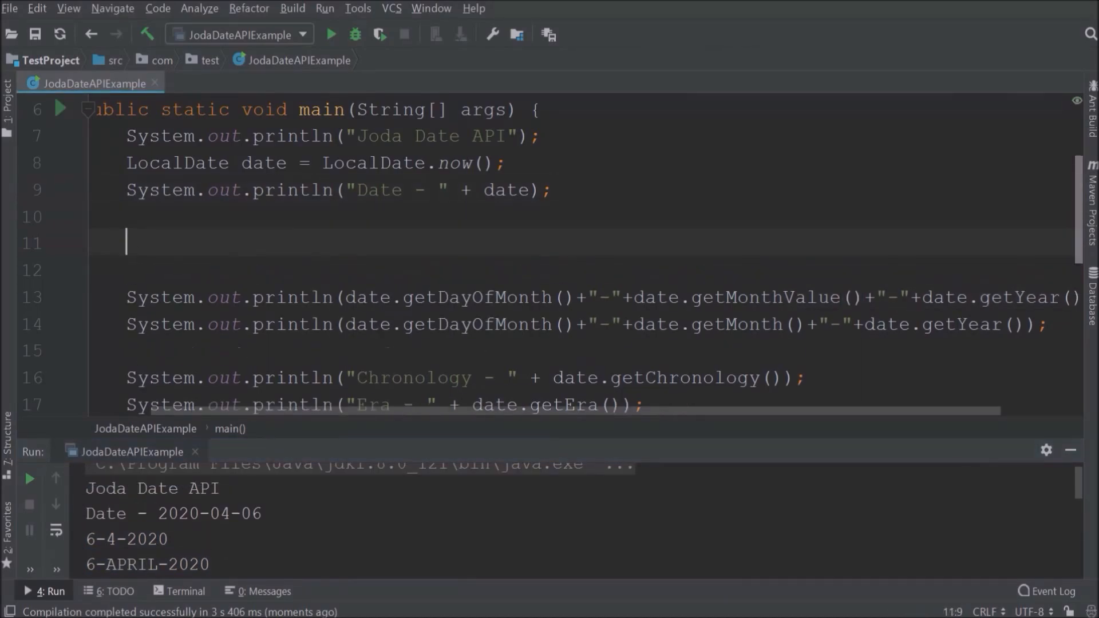
# - Print "Date After 20 days - " + date.plusDays(20) and run, giving 2020-04-26
pyautogui.write('System.out.println();')
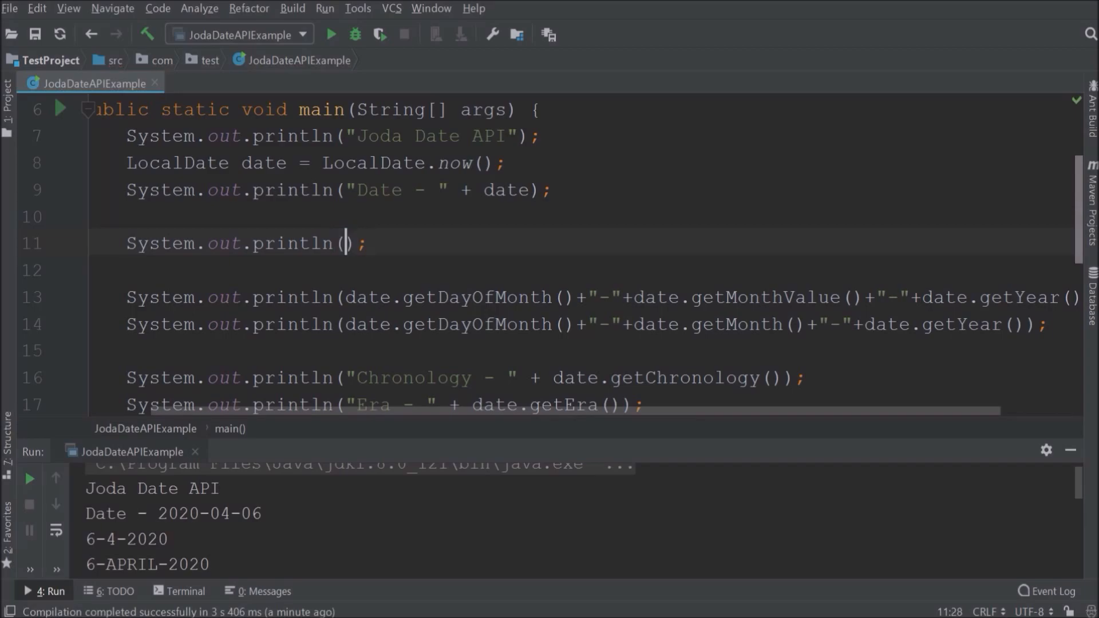
pyautogui.write('dat')
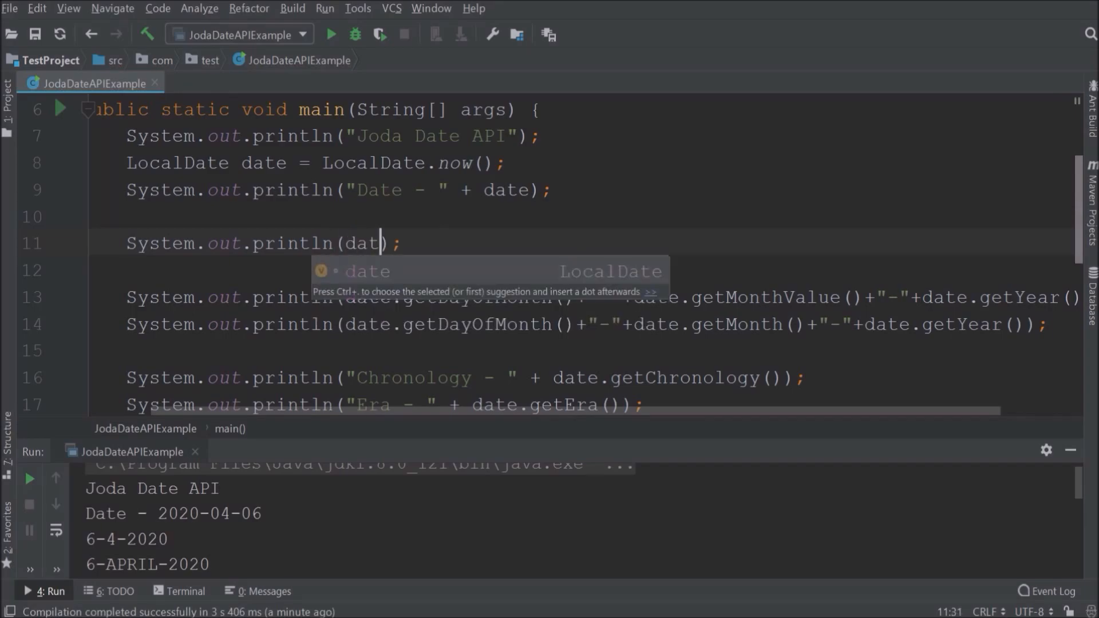
pyautogui.write('.plusDays(20')
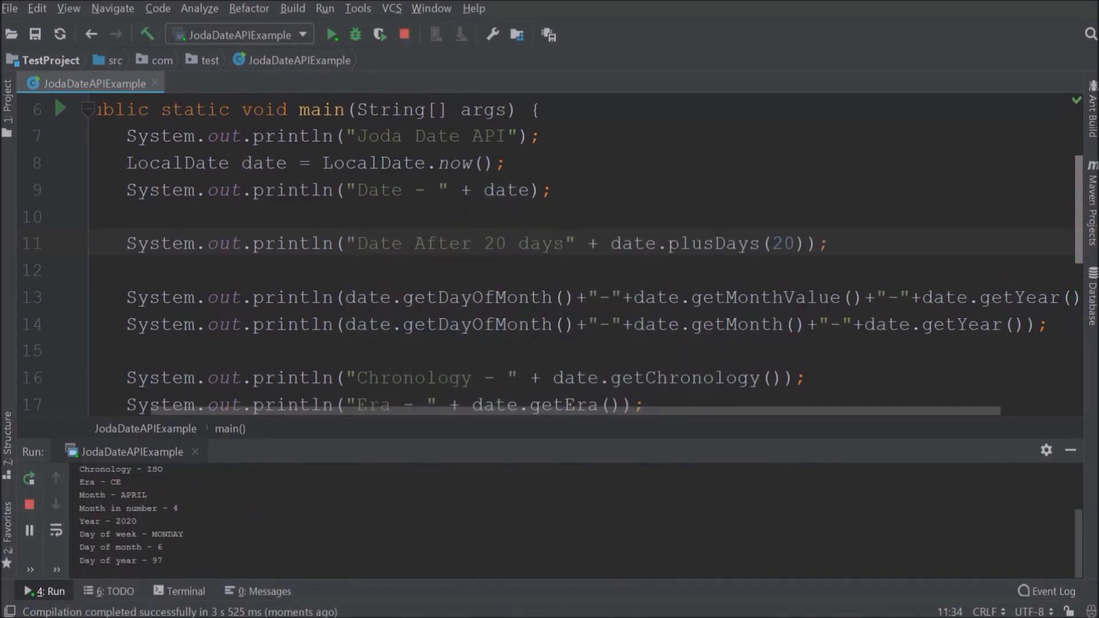
pyautogui.click(330, 33)
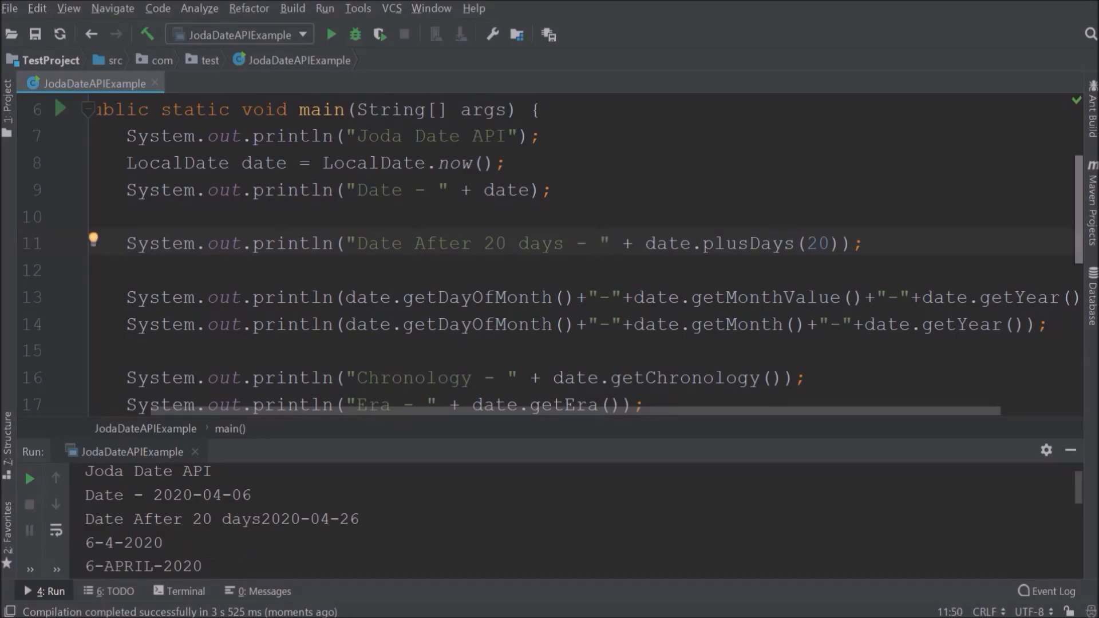
pyautogui.doubleClick(307, 519)
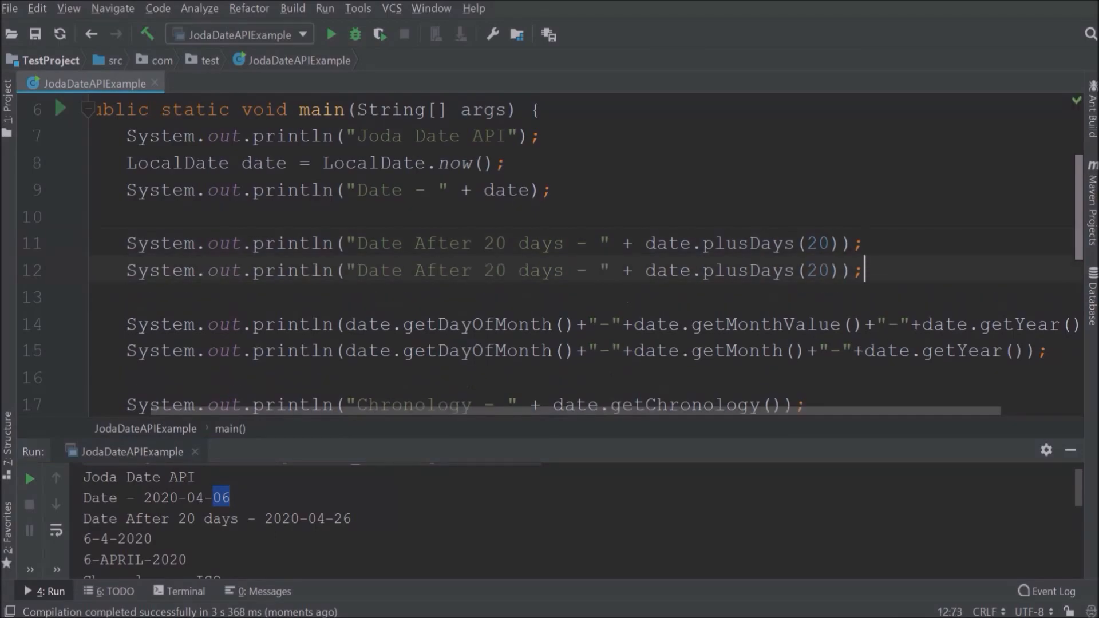
# - Change the duplicated line to date.minusDays(20) for the date 20 days before
pyautogui.write('min')
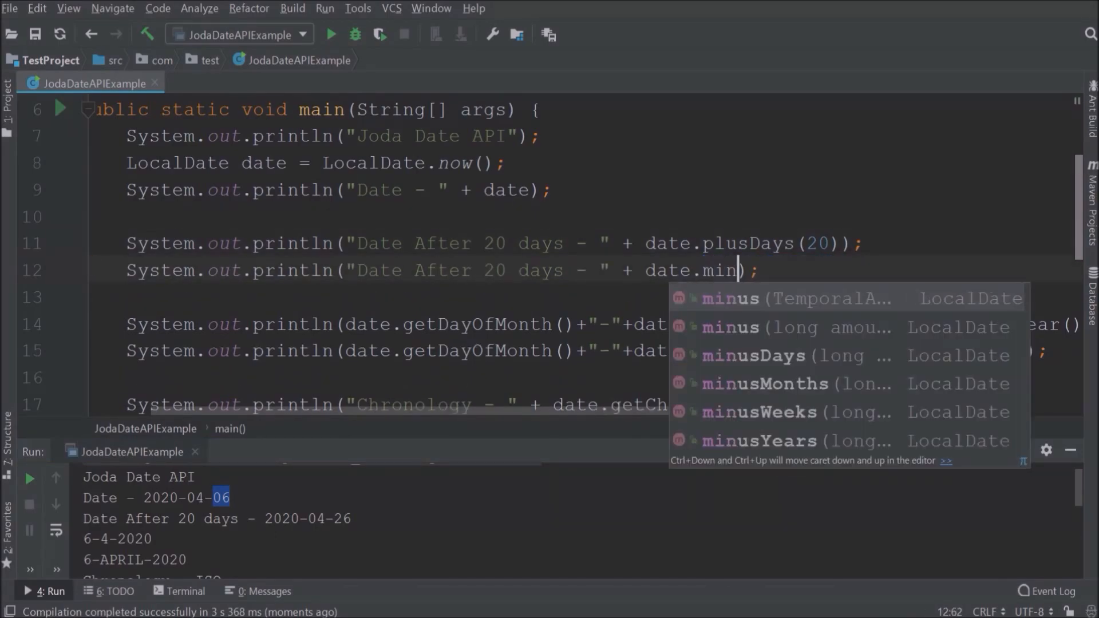
pyautogui.click(753, 355)
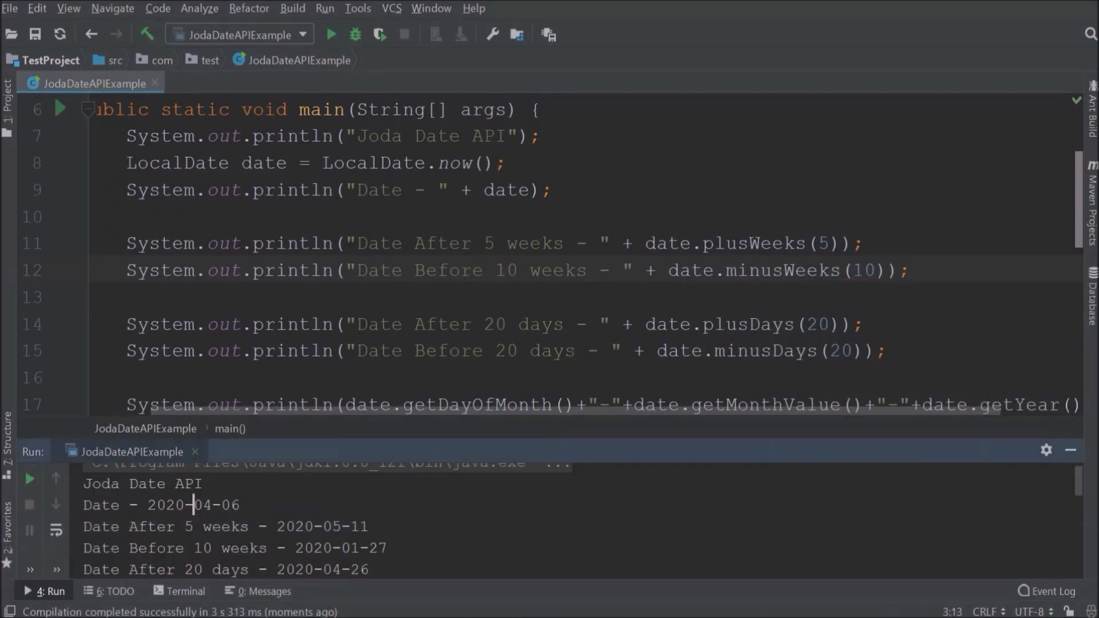
# - Add plusMonths(2), minusMonths(5), plusYears(10) and minusYears(20) lines and run to show the offset dates
pyautogui.doubleClick(228, 505)
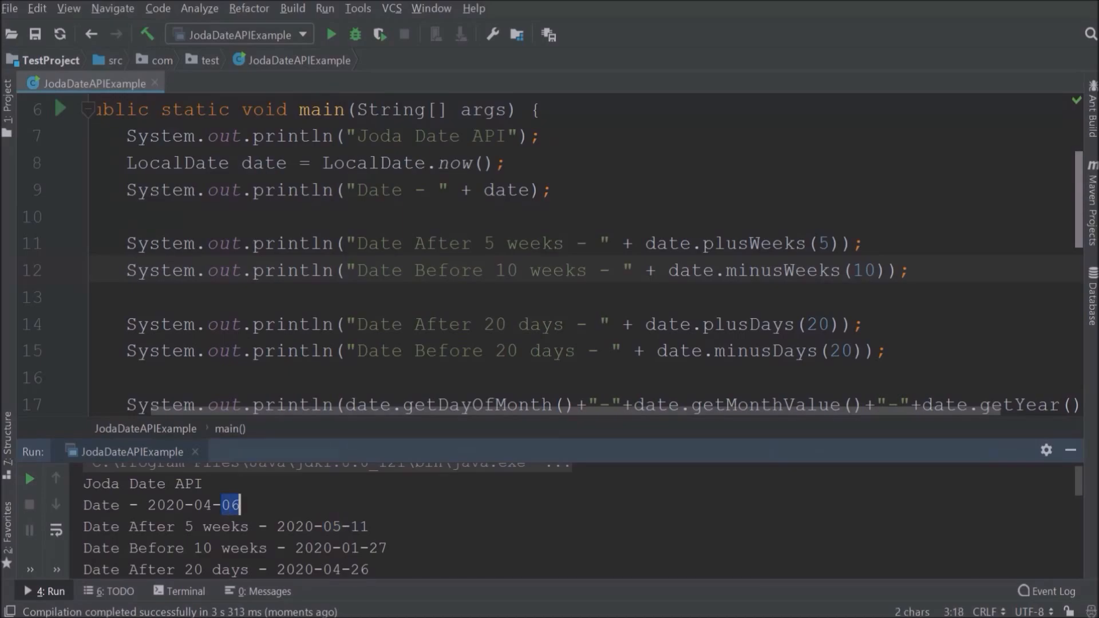
pyautogui.doubleClick(196, 547)
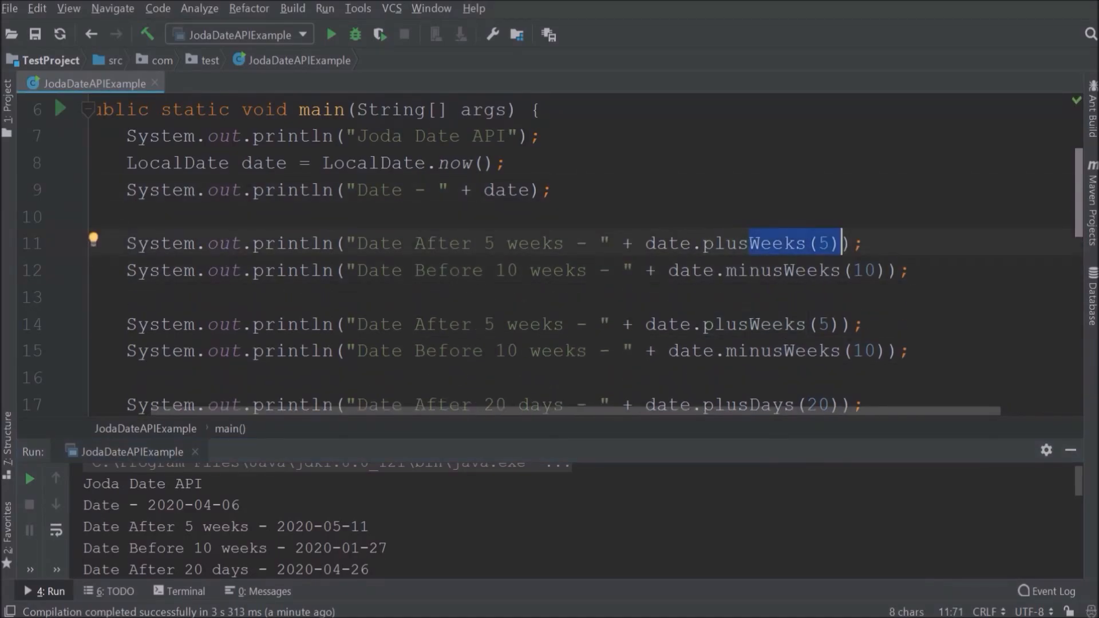
pyautogui.write('plusMonths(2')
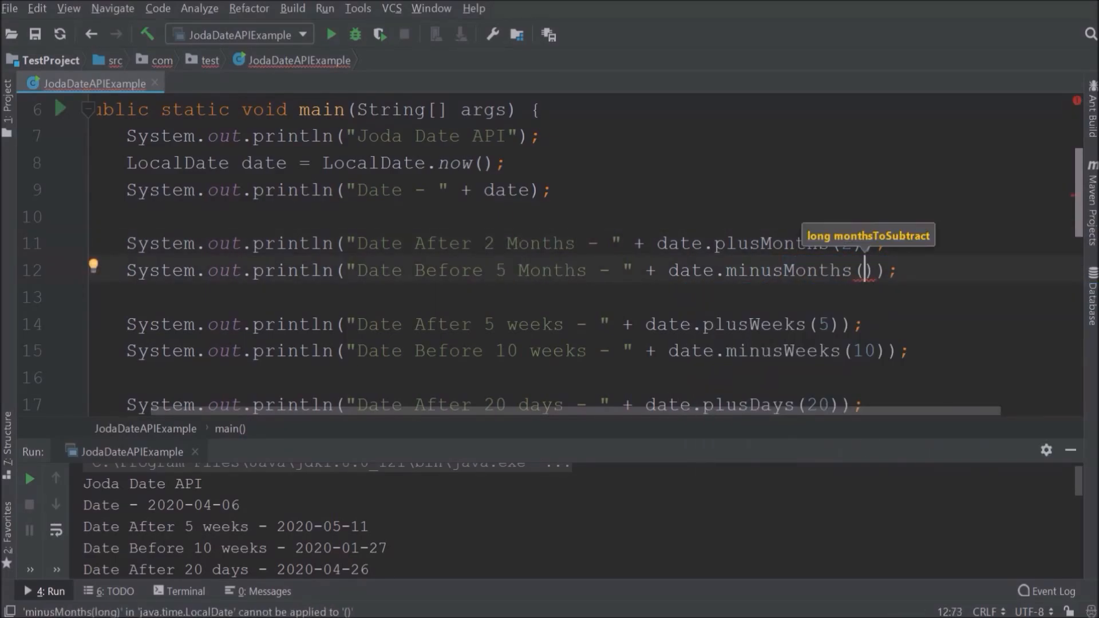
pyautogui.write('5')
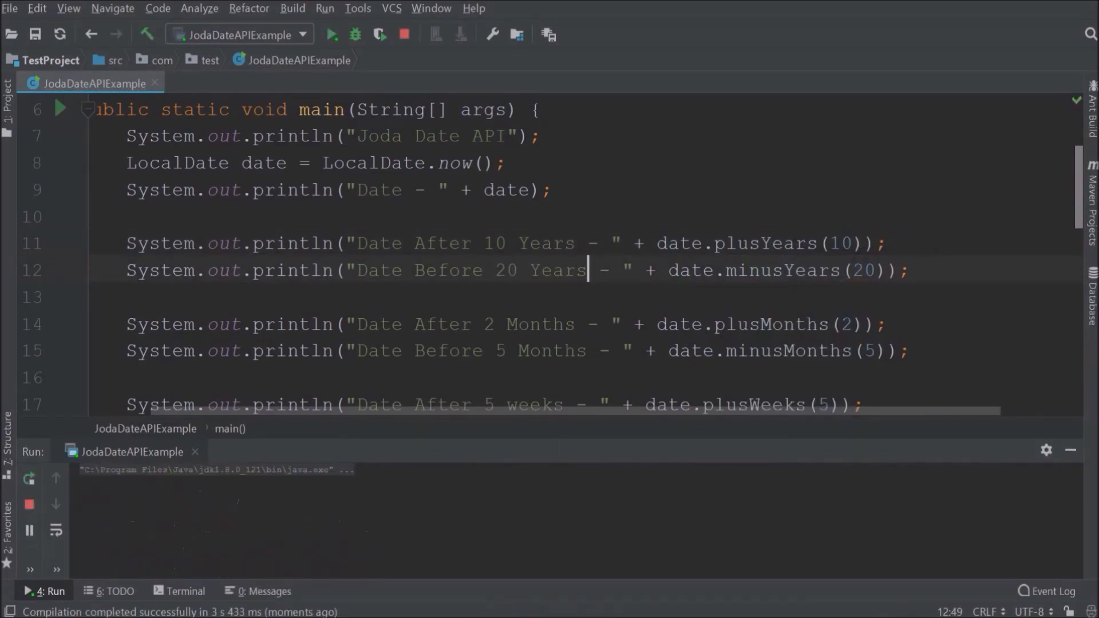
pyautogui.click(329, 33)
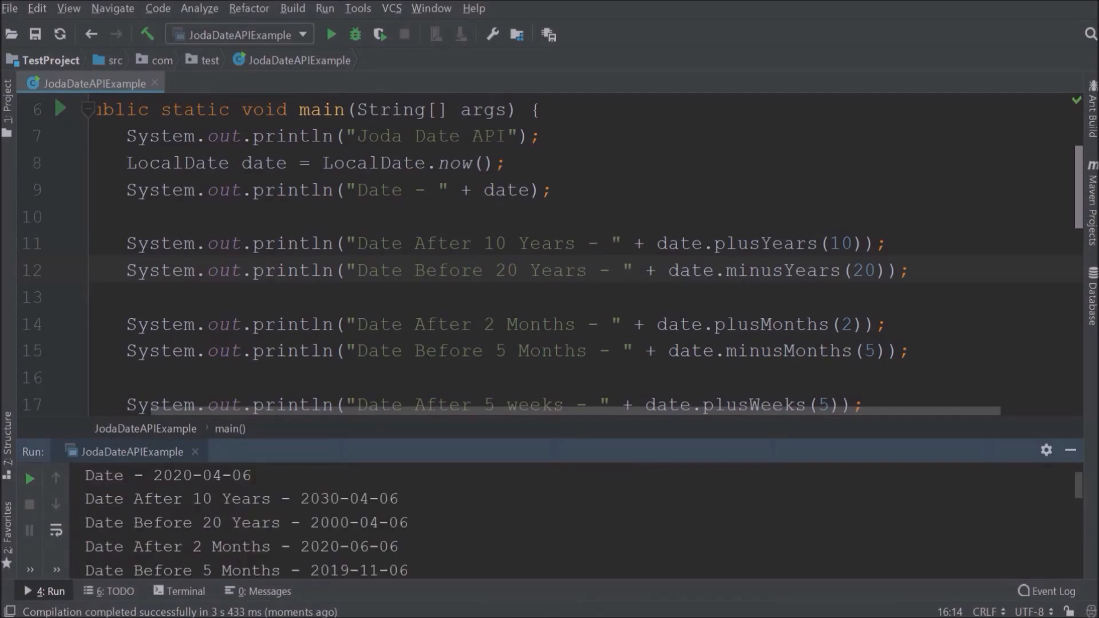
pyautogui.doubleClick(212, 522)
pyautogui.write('System.out.println();')
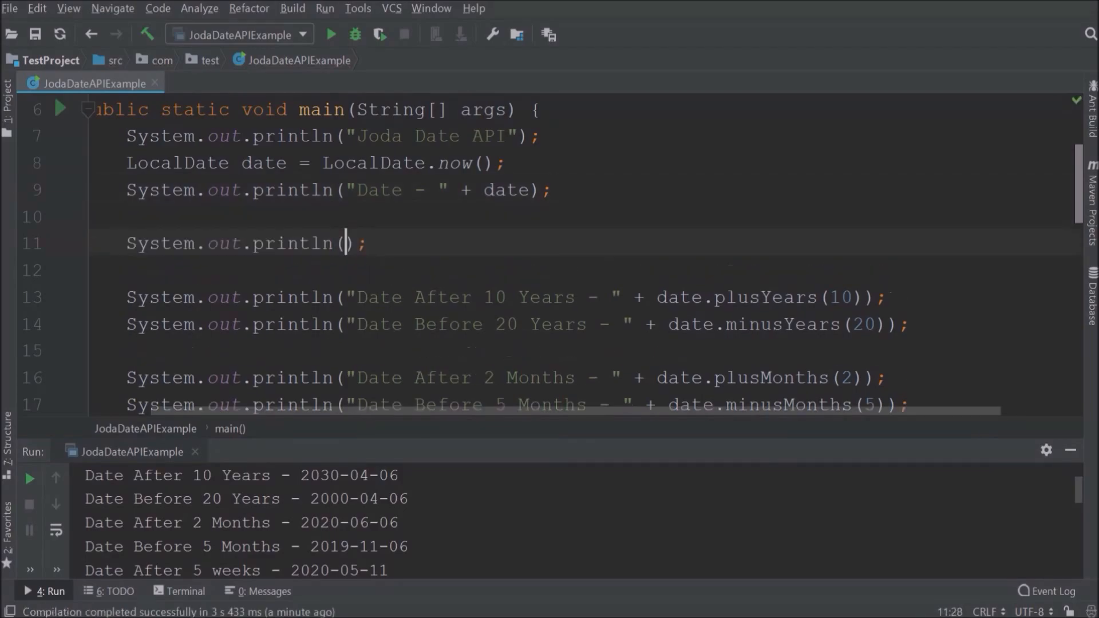
# - Add printlns formatting the date with ISO_LOCAL_DATE, ISO_WEEK_DATE and ISO_ORDINAL_DATE
pyautogui.write('date.format(')
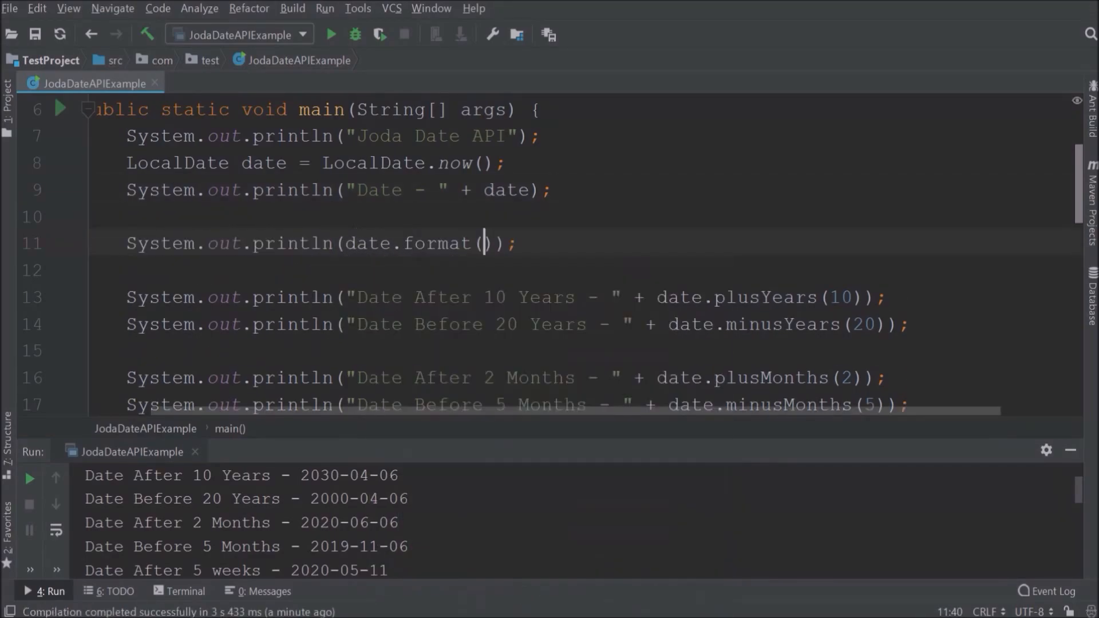
pyautogui.write('Date')
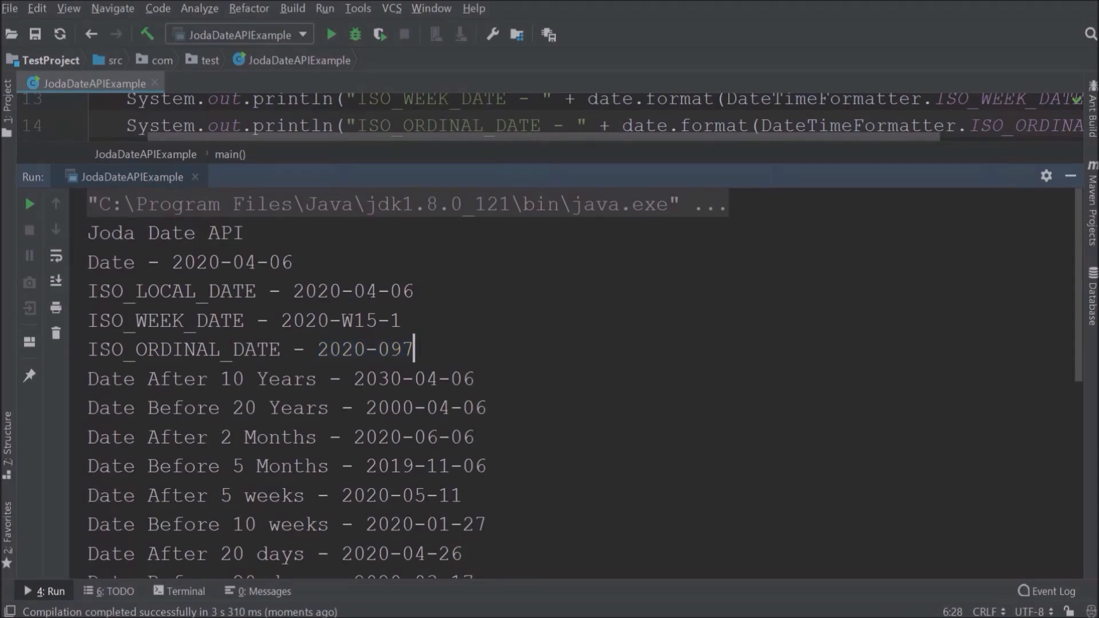
# - Review the 5-week and 10-week results in the Run console, then return to the top of the class
pyautogui.moveTo(414, 349); pyautogui.dragTo(388, 349)
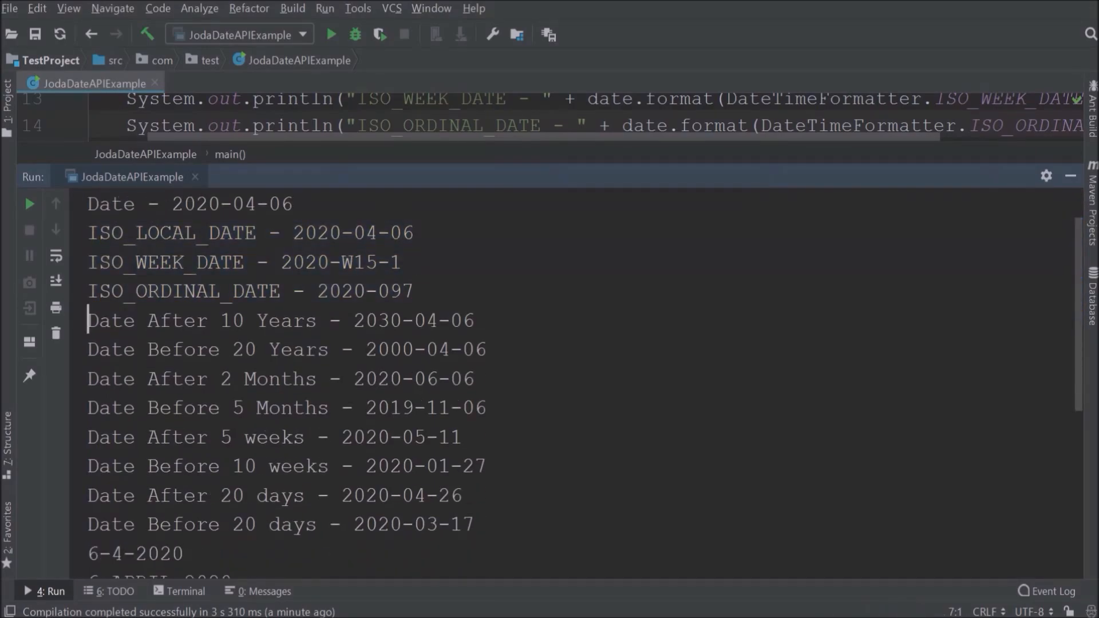
pyautogui.moveTo(88, 379); pyautogui.dragTo(483, 408)
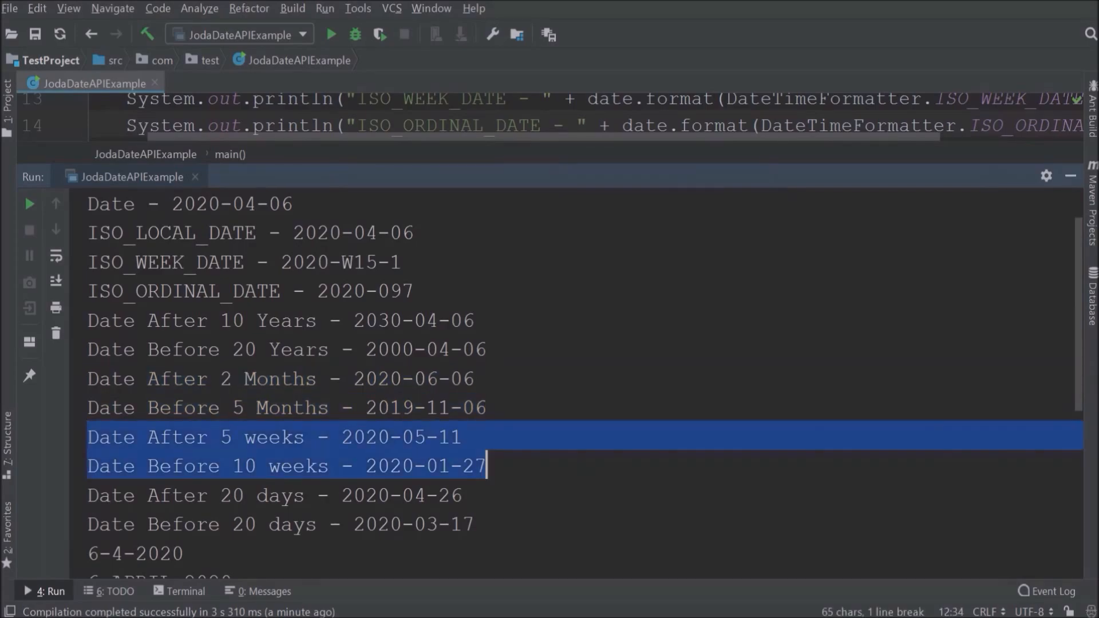
pyautogui.scroll(-3)
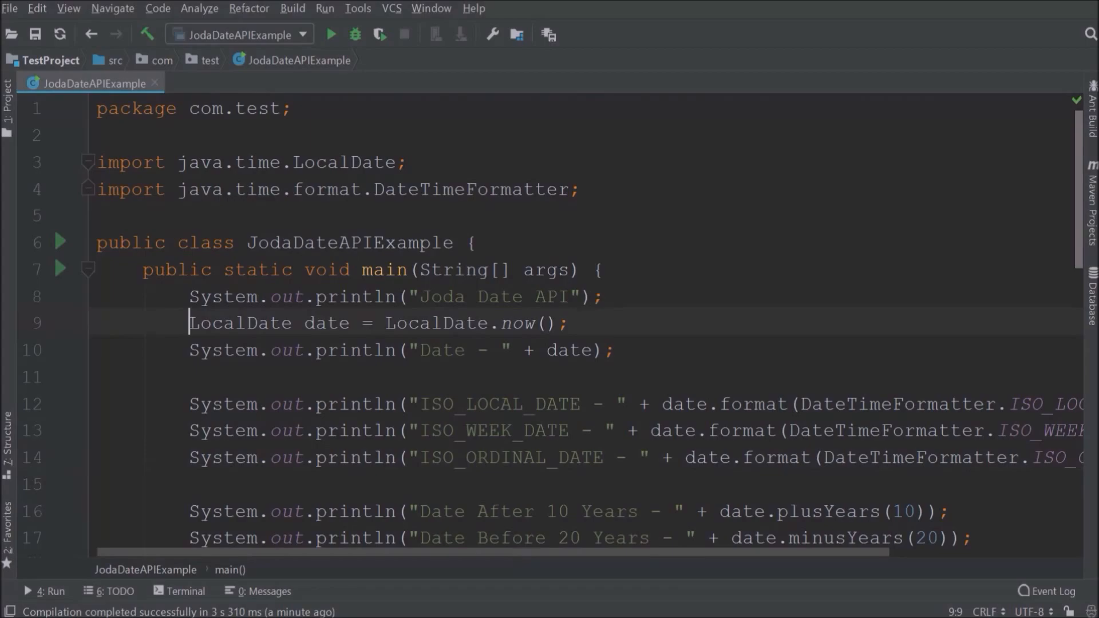
pyautogui.scroll(-3)
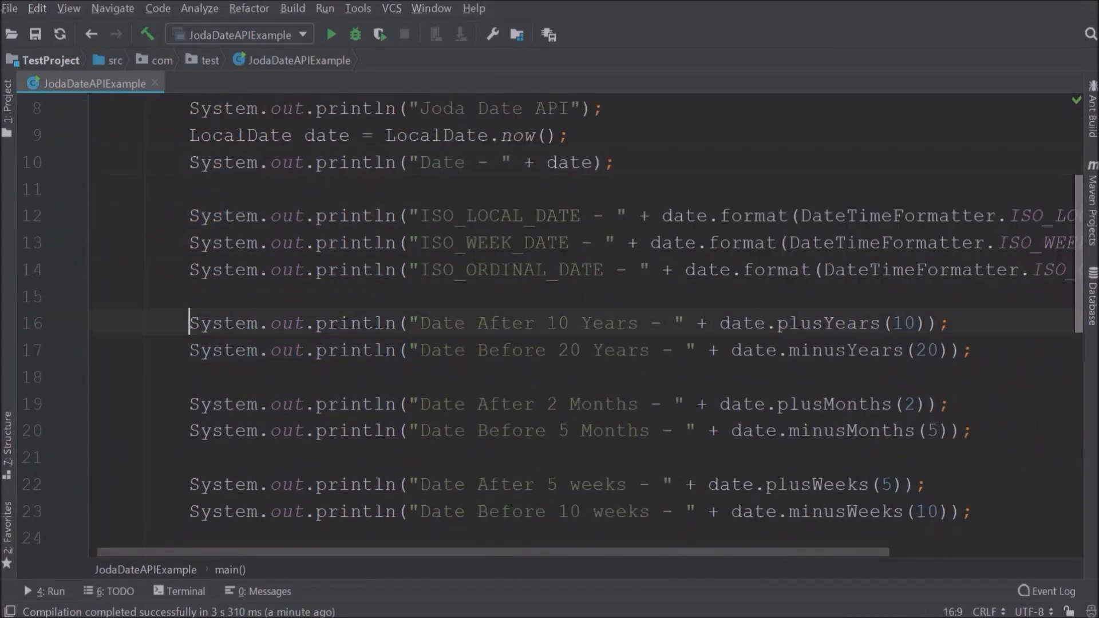
pyautogui.moveTo(189, 404); pyautogui.dragTo(973, 431)
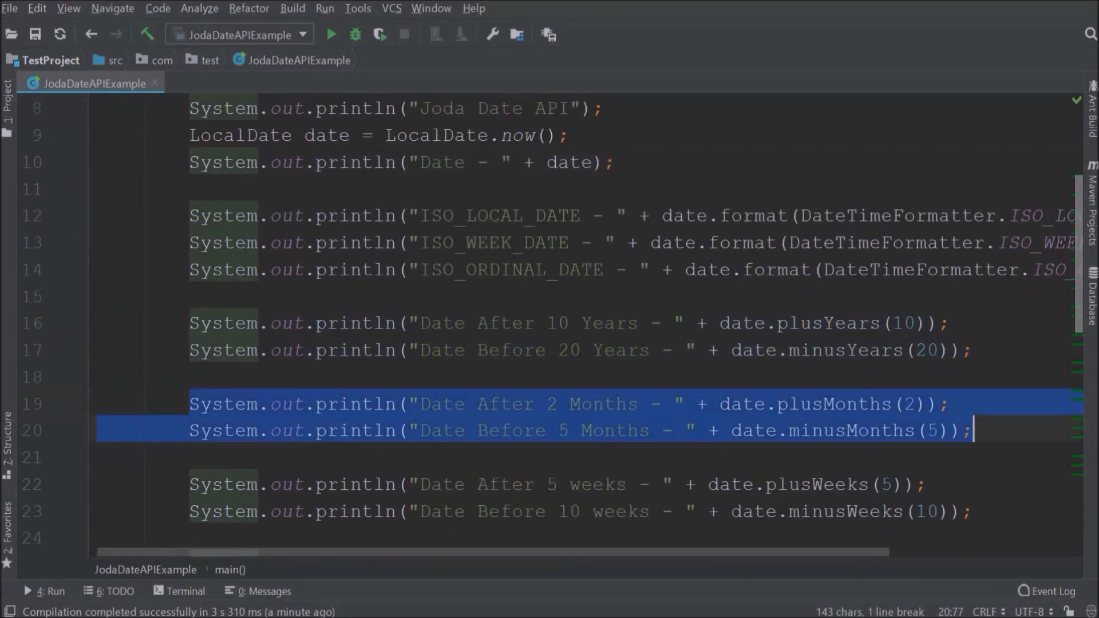
pyautogui.scroll(-3)
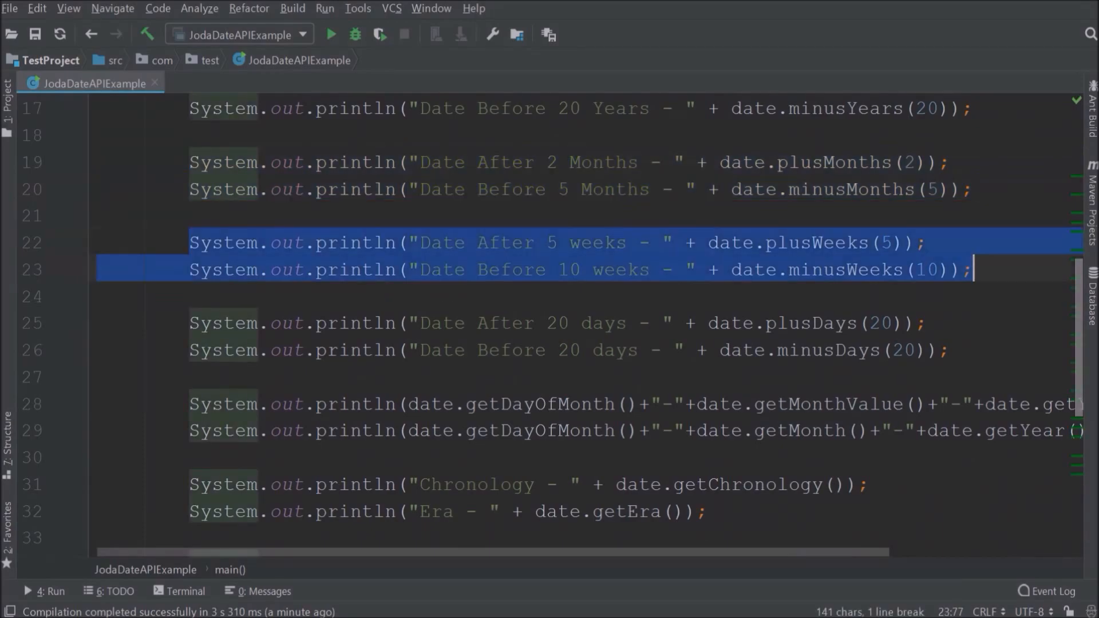
pyautogui.scroll(-3)
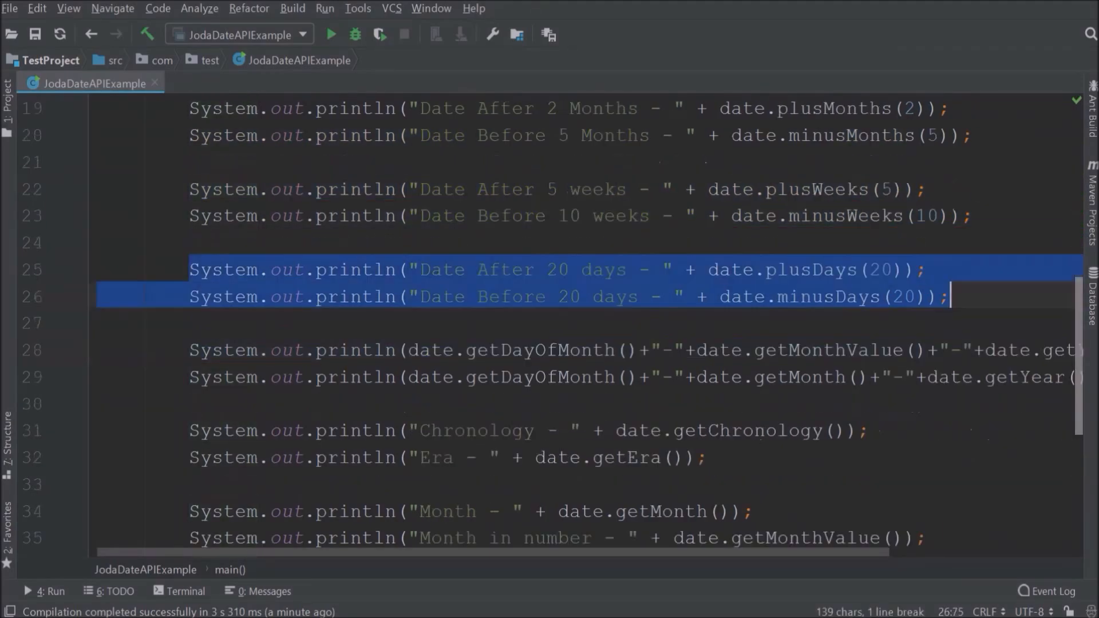